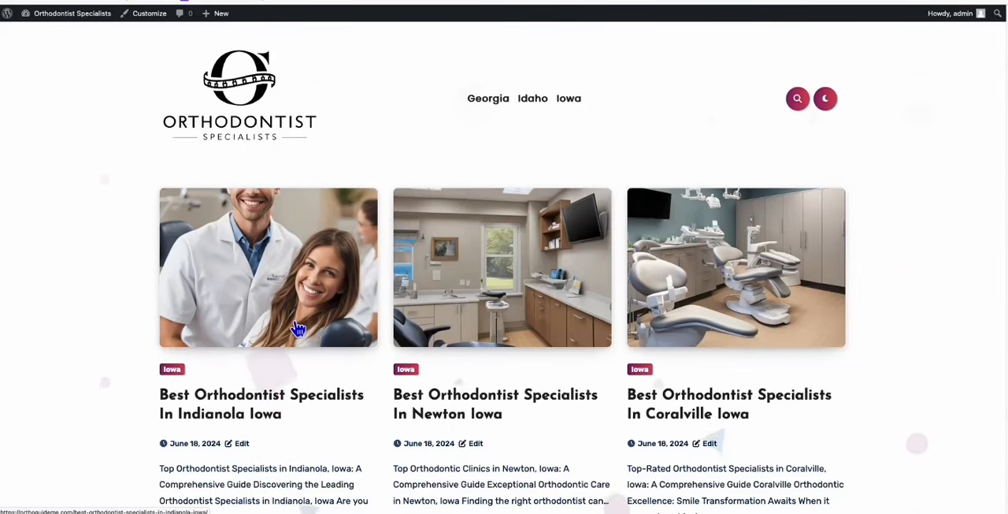
# Step: Scroll through the Newton Iowa orthodontist post's clinic sections to the end
pyautogui.scroll(-3)
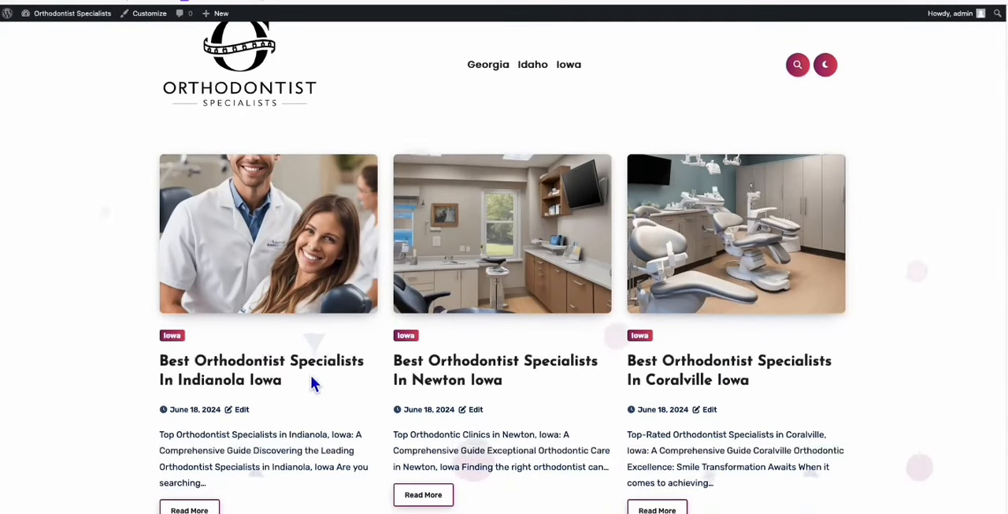
pyautogui.scroll(-3)
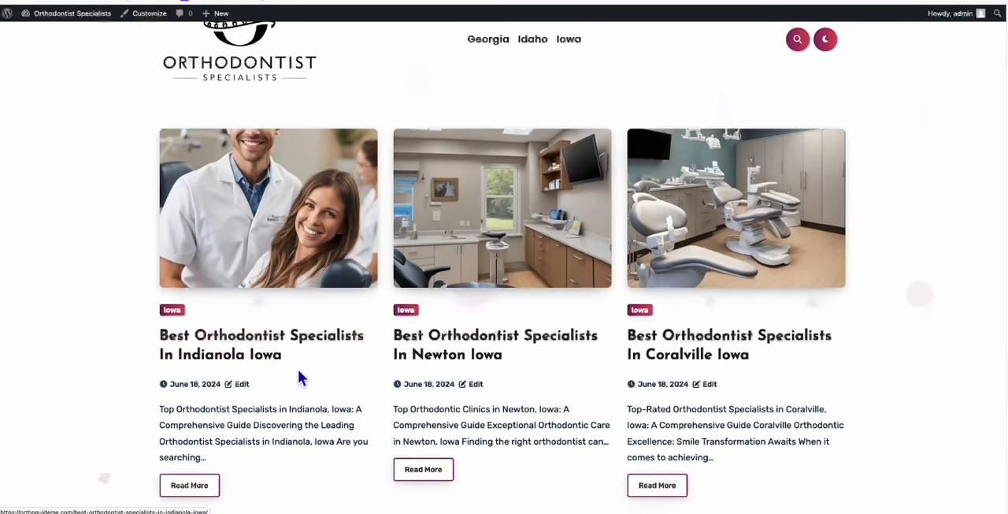
pyautogui.moveTo(261, 344)
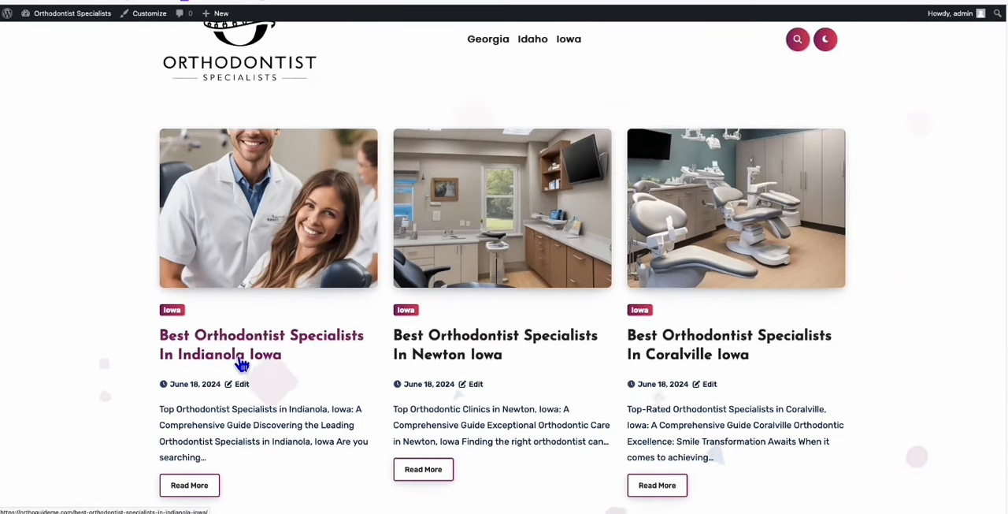
pyautogui.scroll(-3)
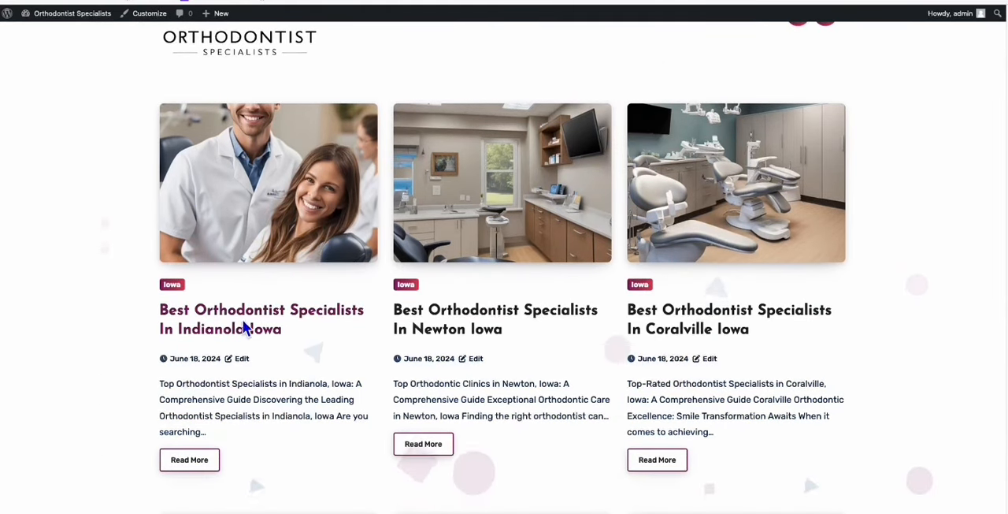
pyautogui.moveTo(511, 201)
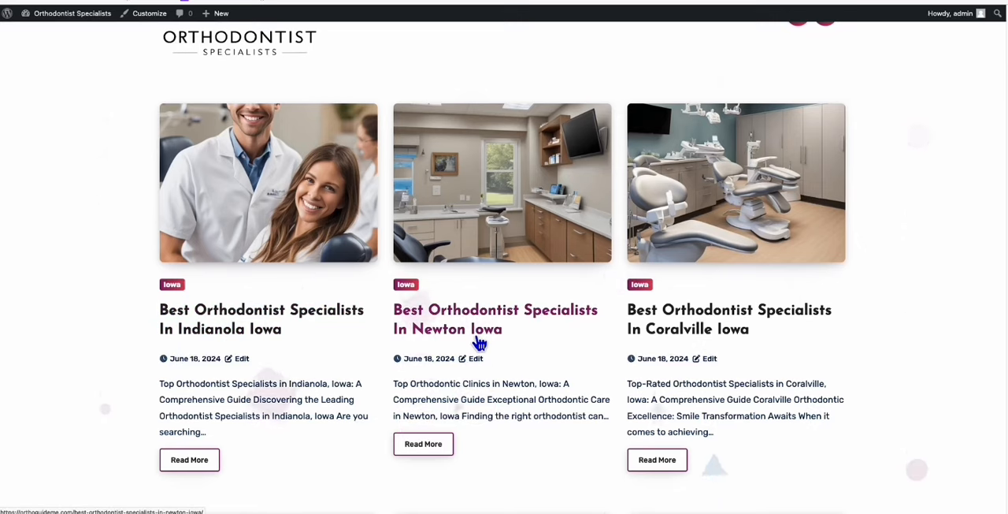
pyautogui.scroll(-3)
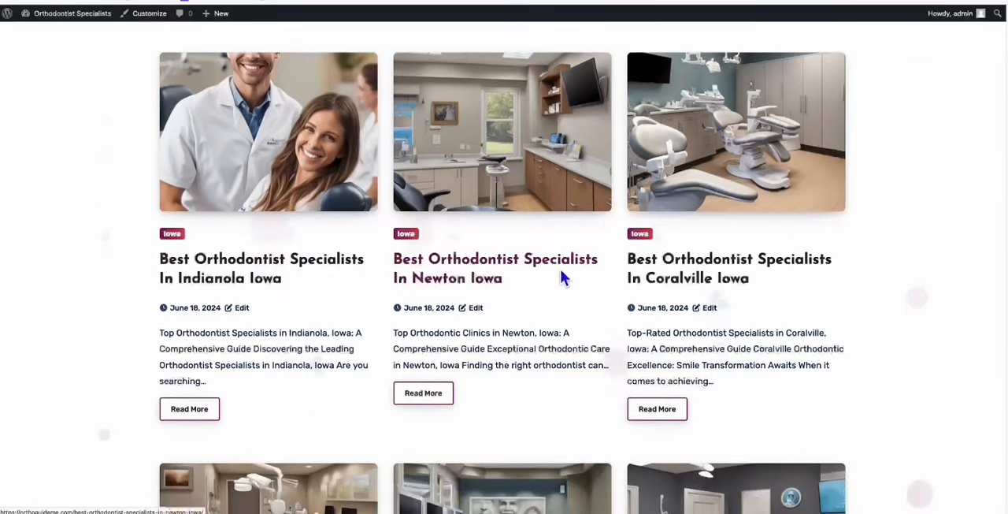
pyautogui.moveTo(666, 268)
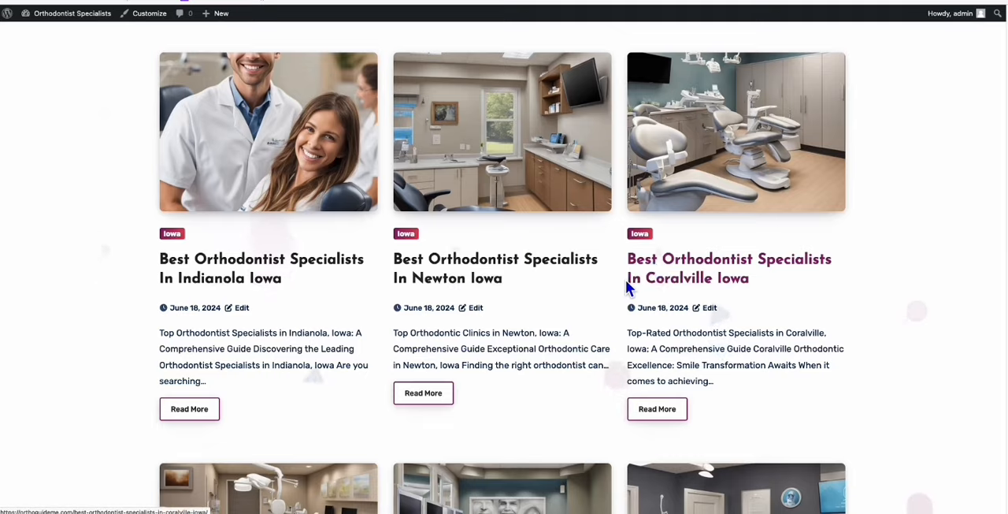
pyautogui.moveTo(735, 288)
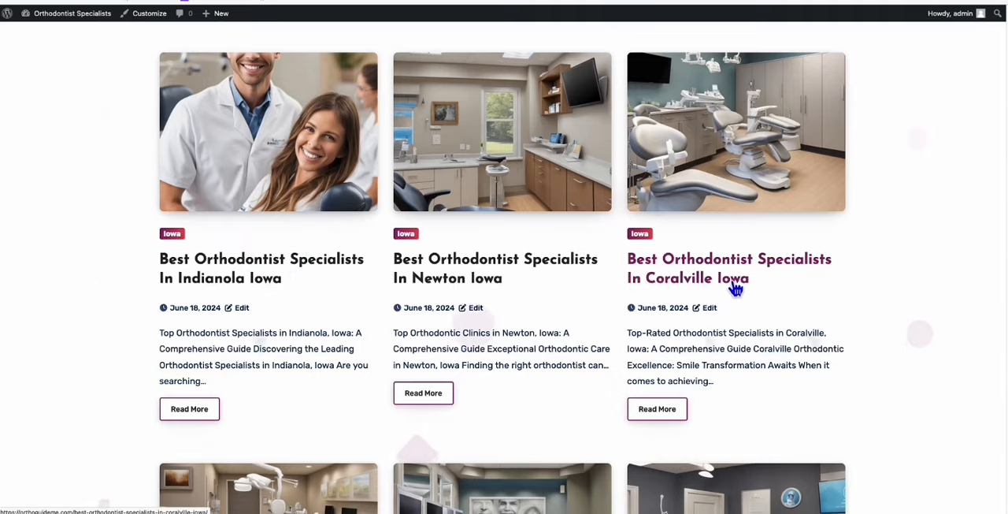
pyautogui.scroll(-3)
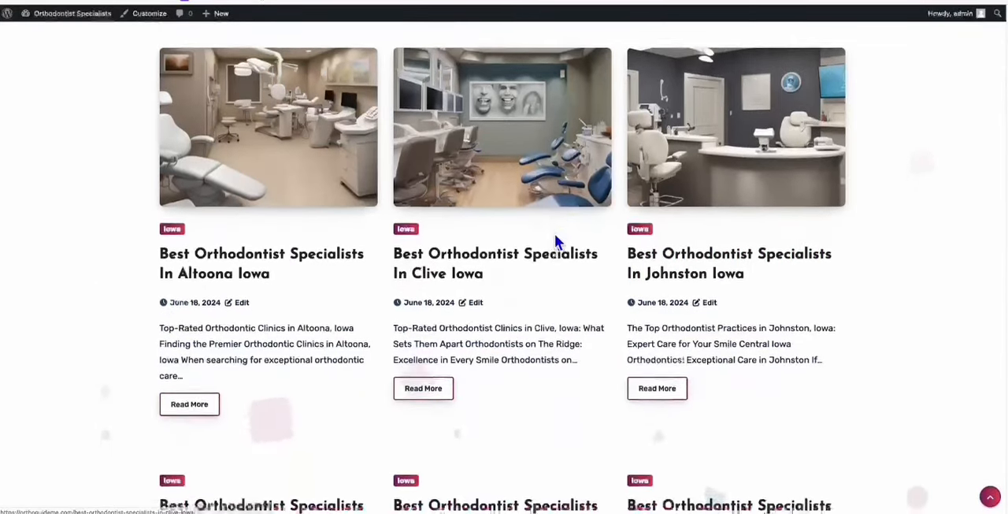
pyautogui.scroll(-3)
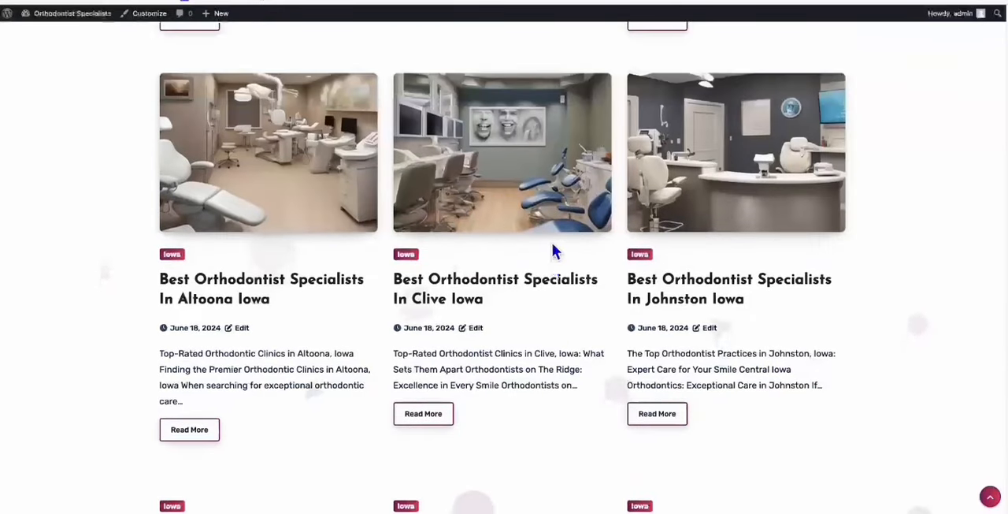
pyautogui.scroll(-3)
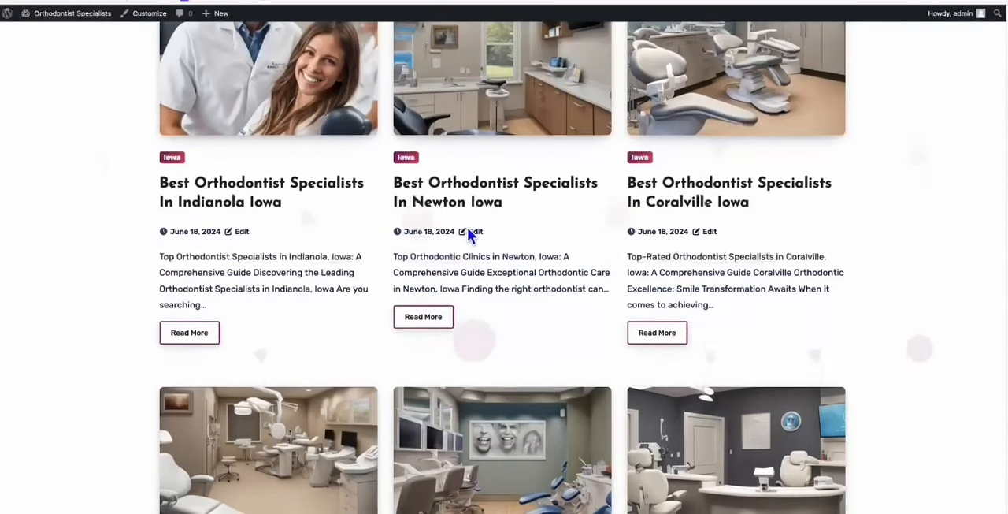
pyautogui.scroll(-3)
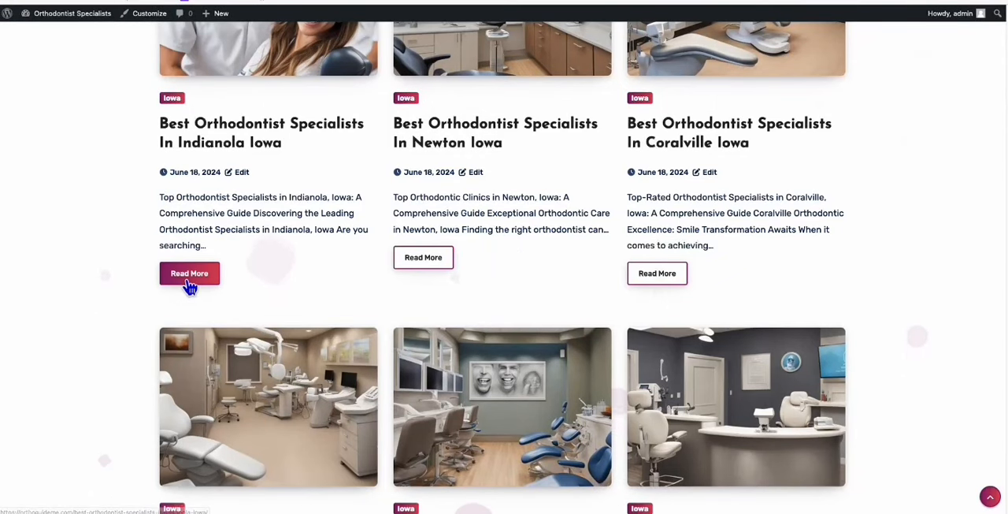
pyautogui.scroll(3)
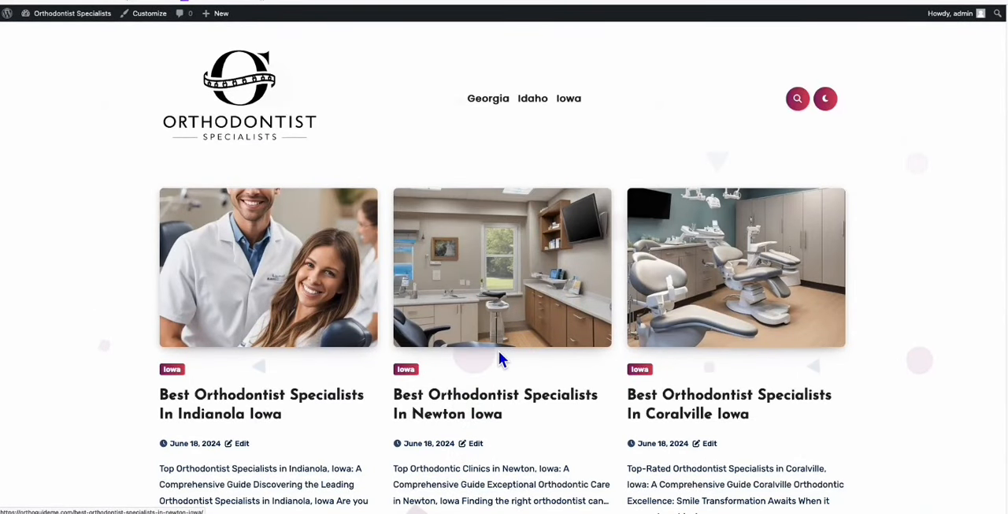
pyautogui.scroll(-3)
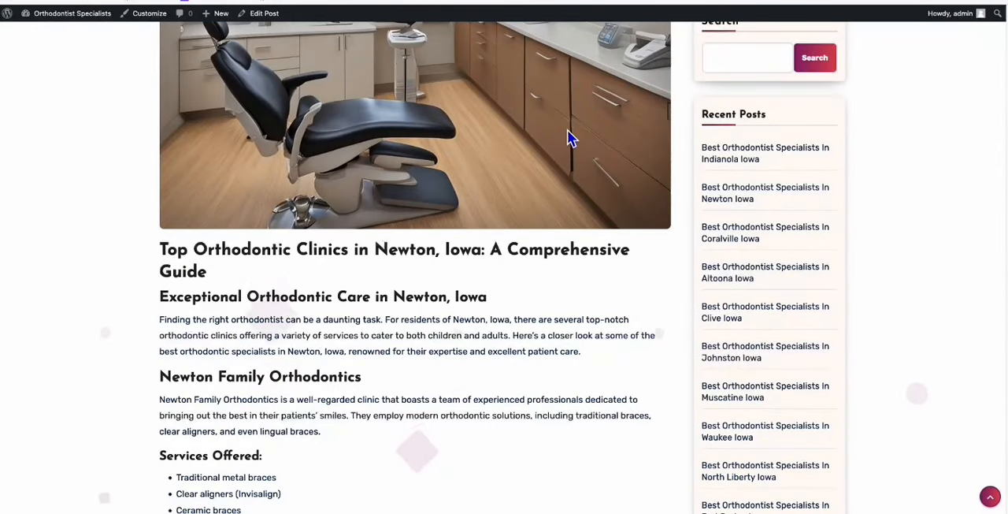
pyautogui.scroll(-3)
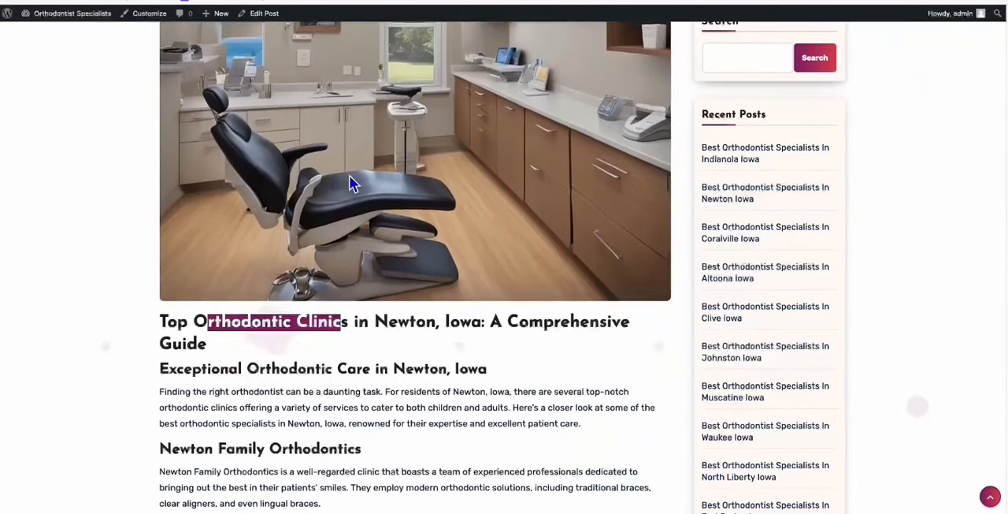
pyautogui.scroll(-3)
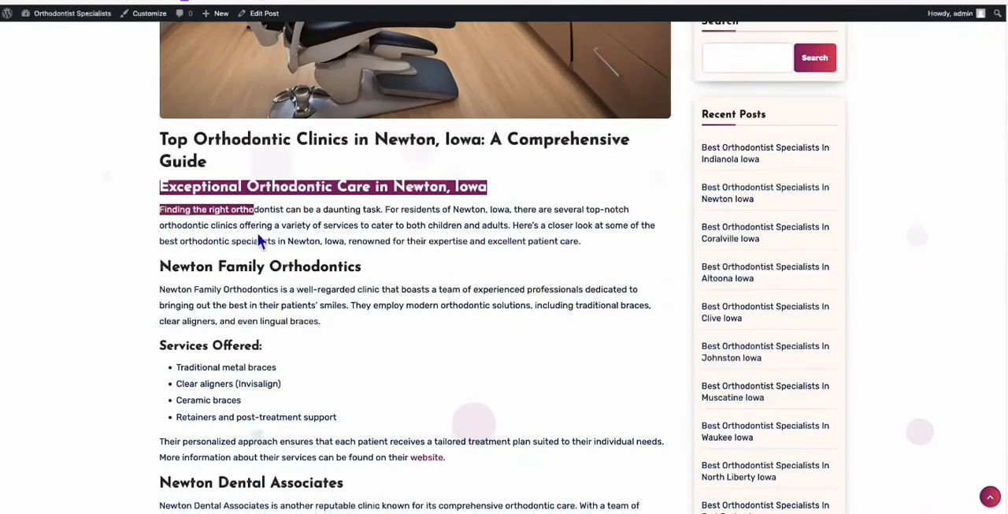
pyautogui.scroll(-3)
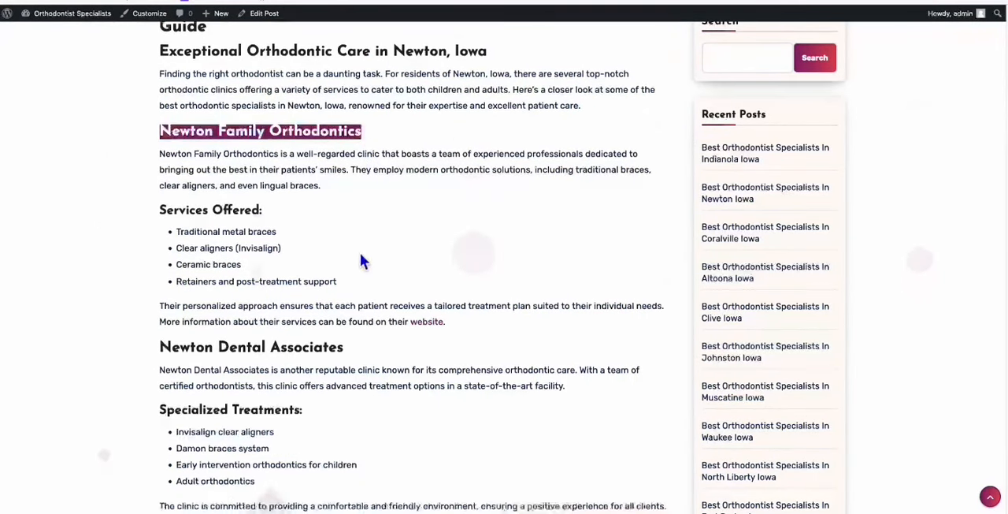
pyautogui.scroll(-3)
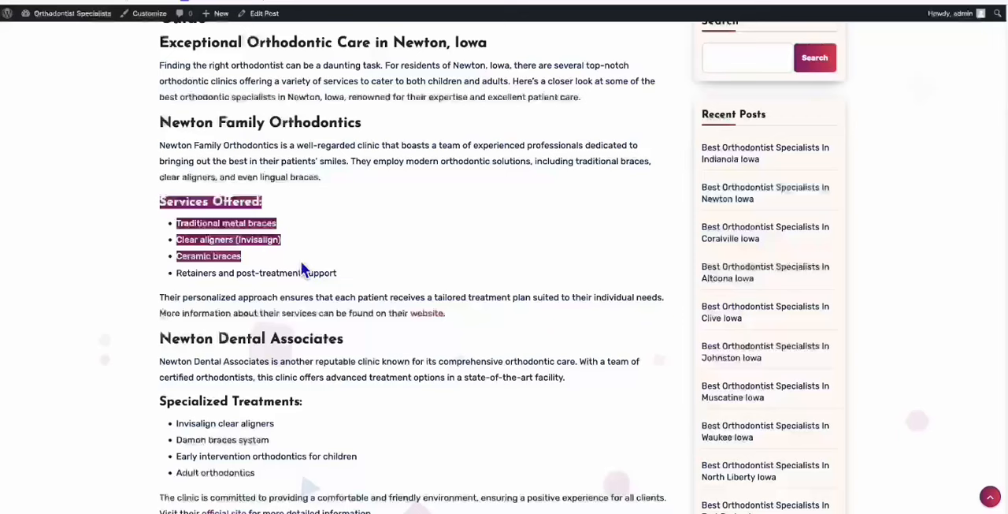
pyautogui.scroll(-3)
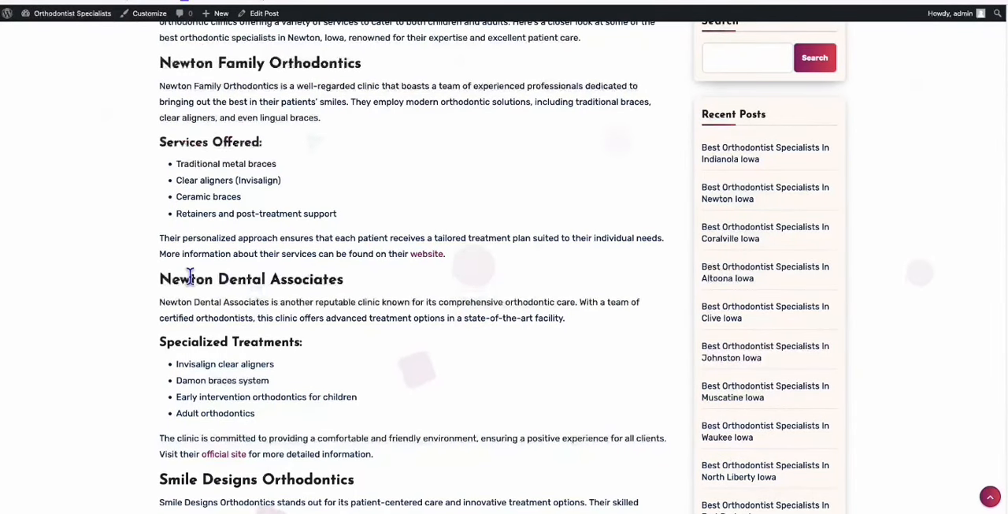
pyautogui.scroll(-3)
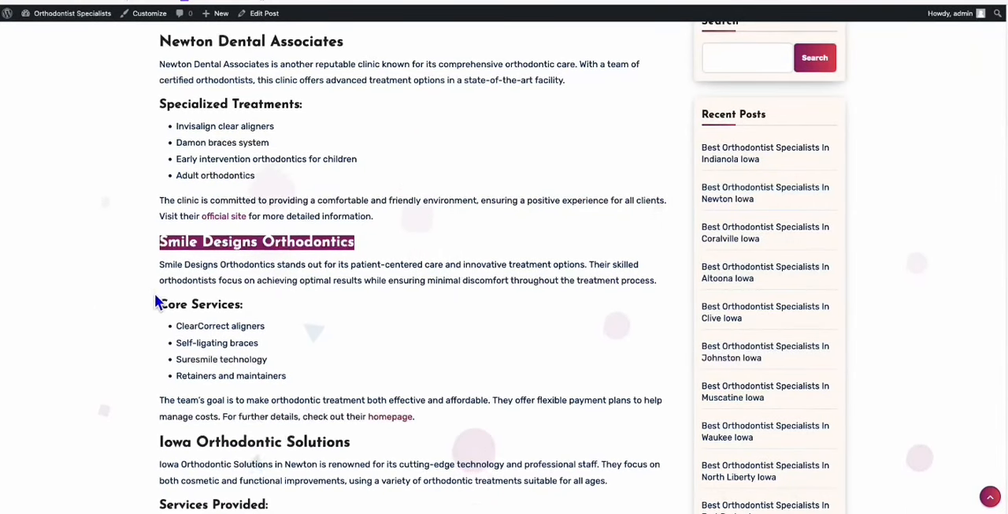
pyautogui.scroll(-3)
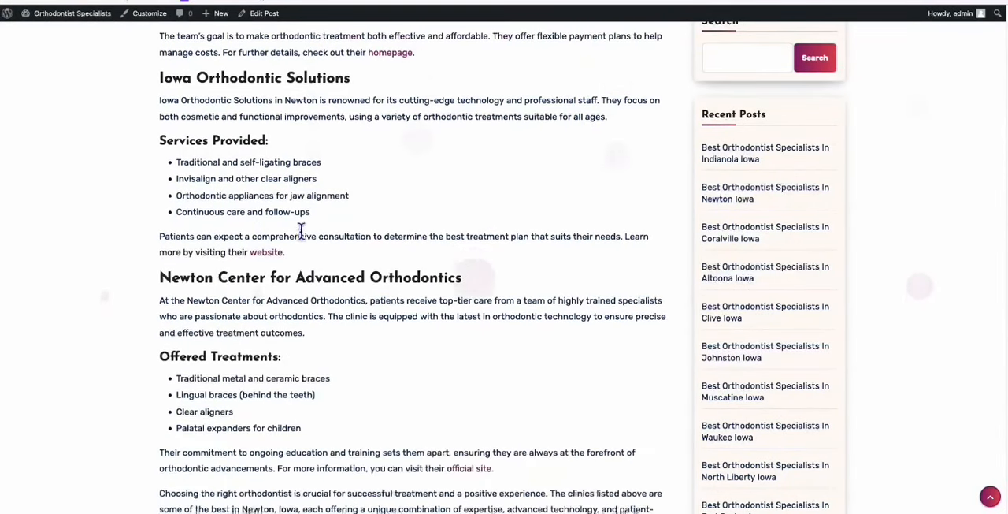
pyautogui.scroll(-3)
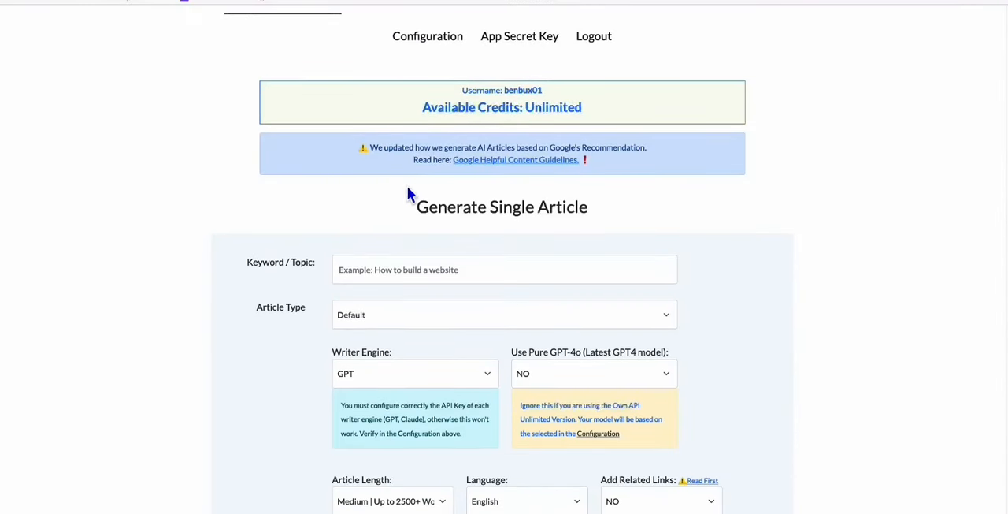
pyautogui.moveTo(409, 201)
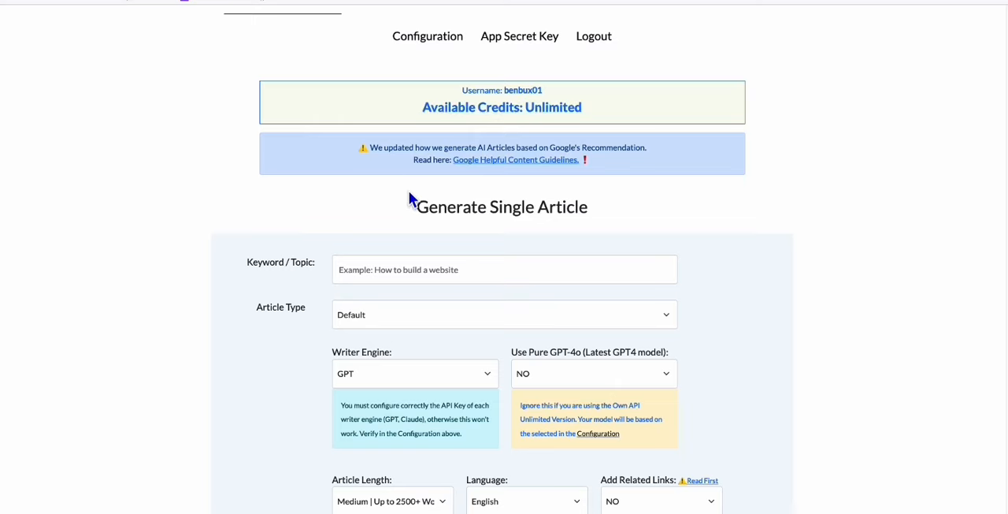
# Step: Scroll down to the AI generator's Generate Single Article form
pyautogui.scroll(-3)
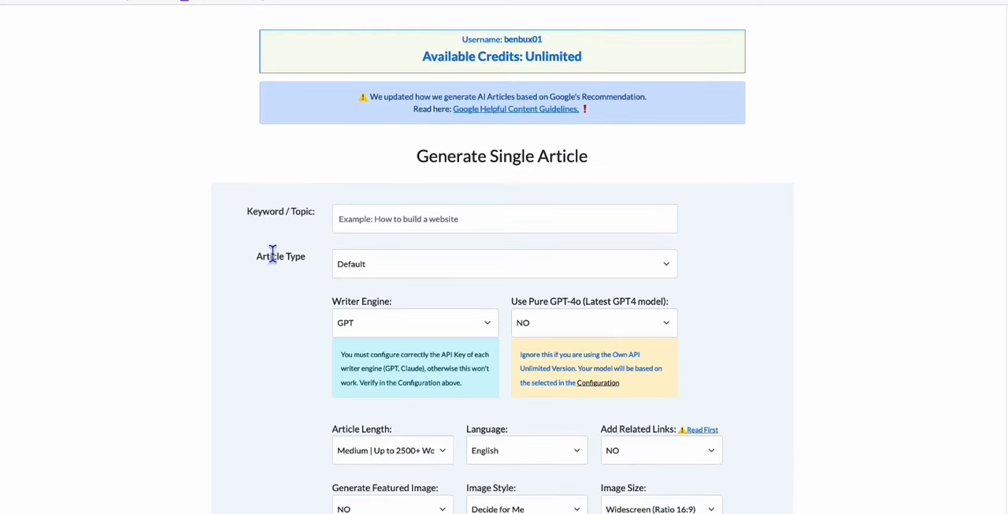
pyautogui.click(503, 264)
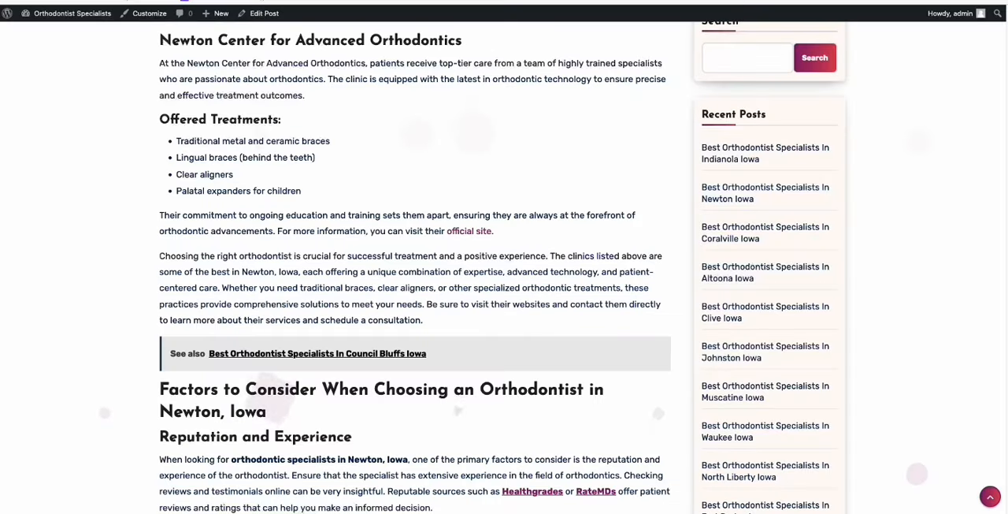
pyautogui.scroll(3)
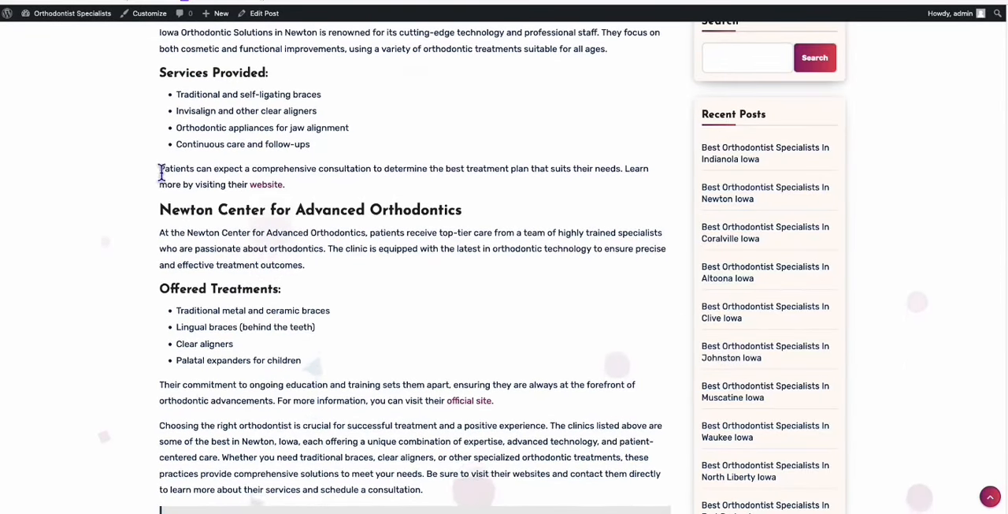
pyautogui.scroll(3)
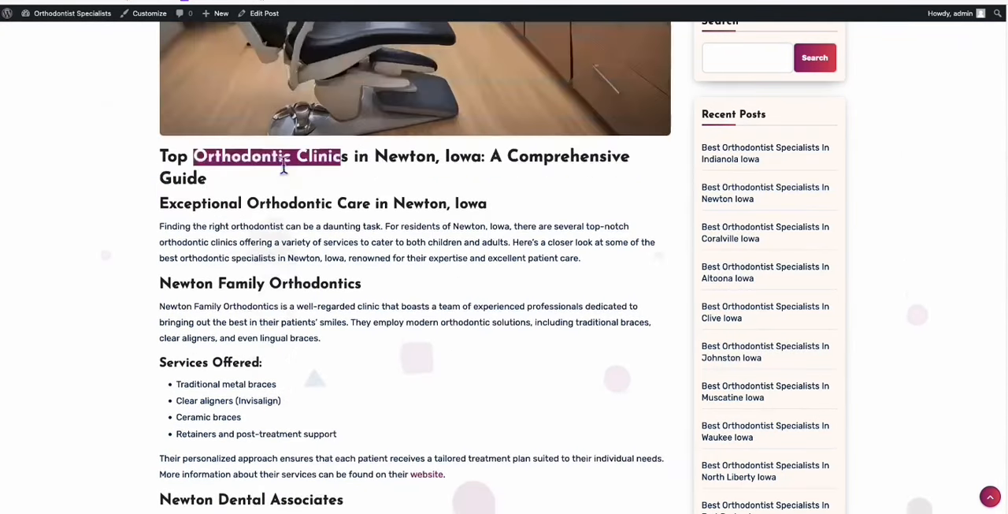
pyautogui.scroll(-3)
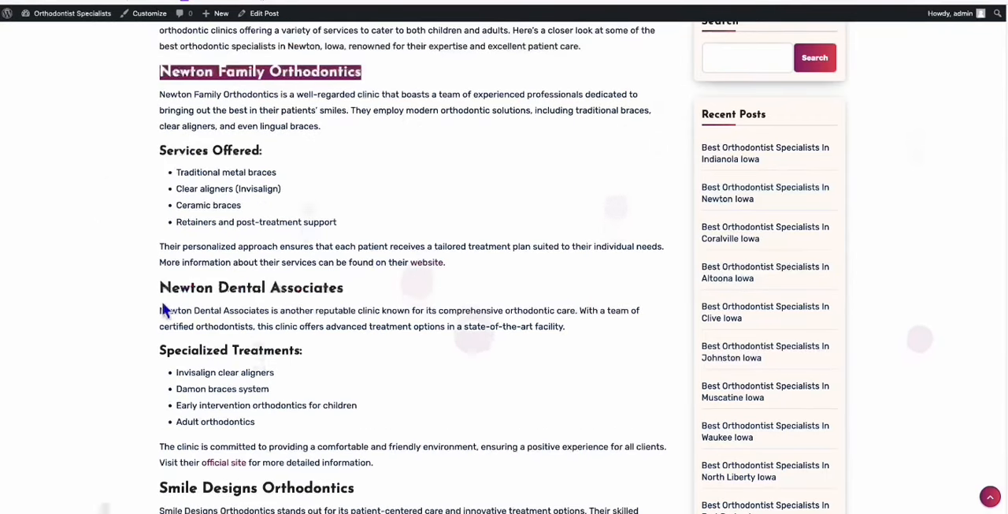
pyautogui.scroll(-3)
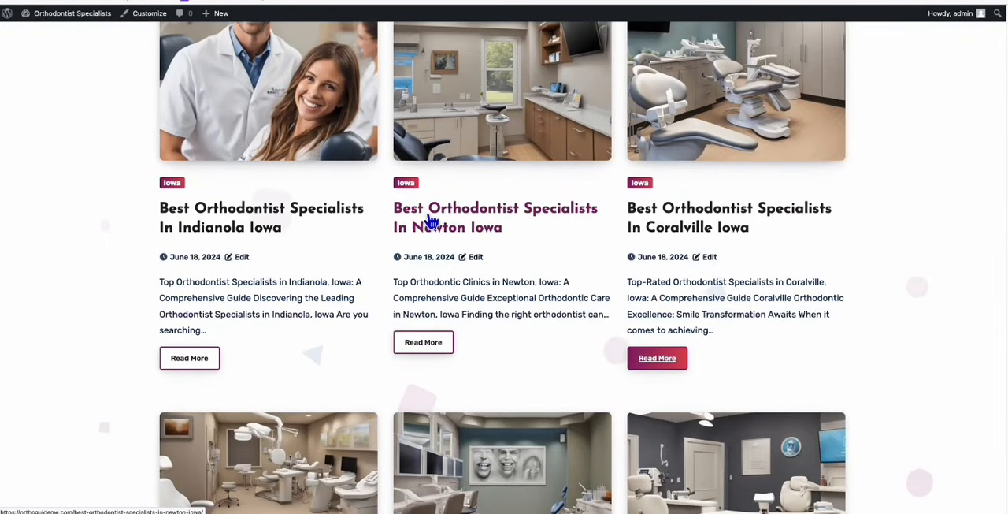
pyautogui.moveTo(551, 224)
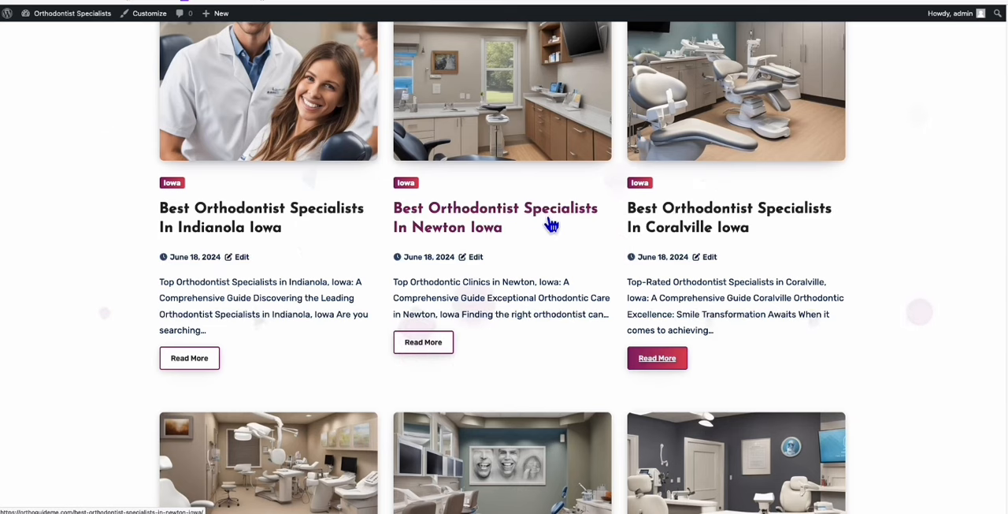
pyautogui.moveTo(498, 243)
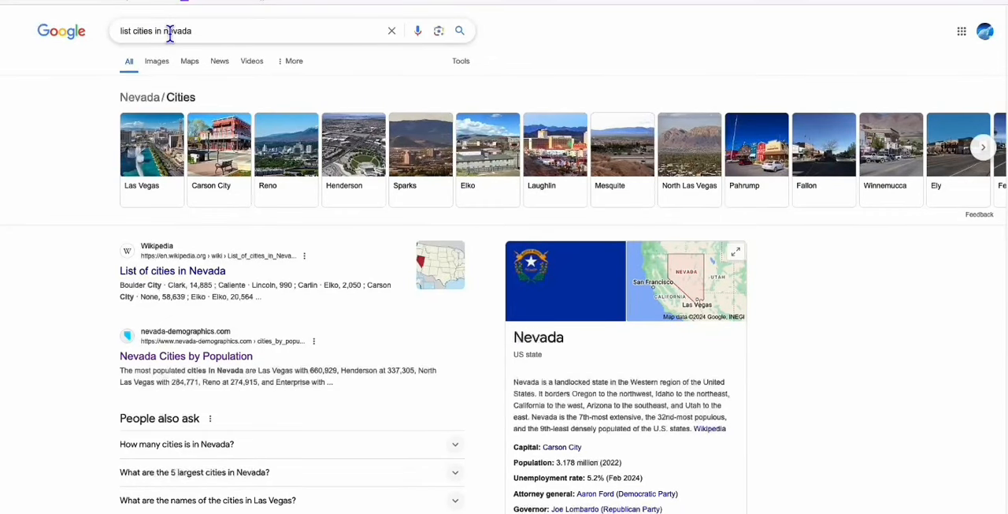
# Step: Right-click the Wikipedia 'List of cities in Nevada' result in Google
pyautogui.rightClick(173, 270)
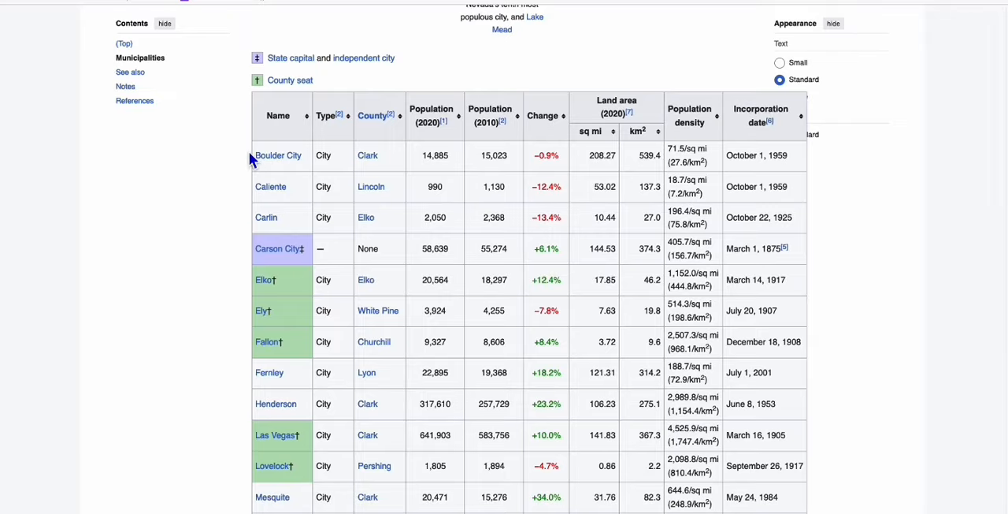
pyautogui.scroll(-3)
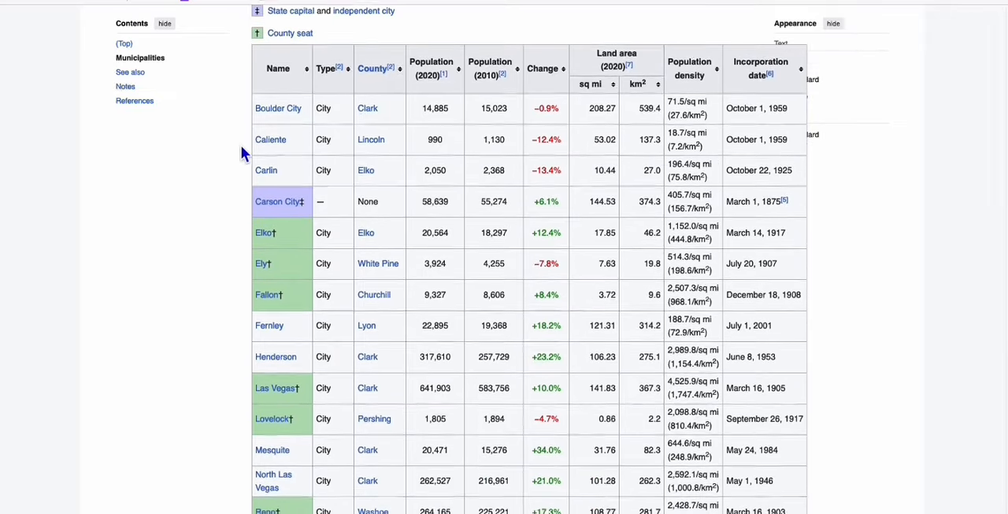
pyautogui.scroll(-3)
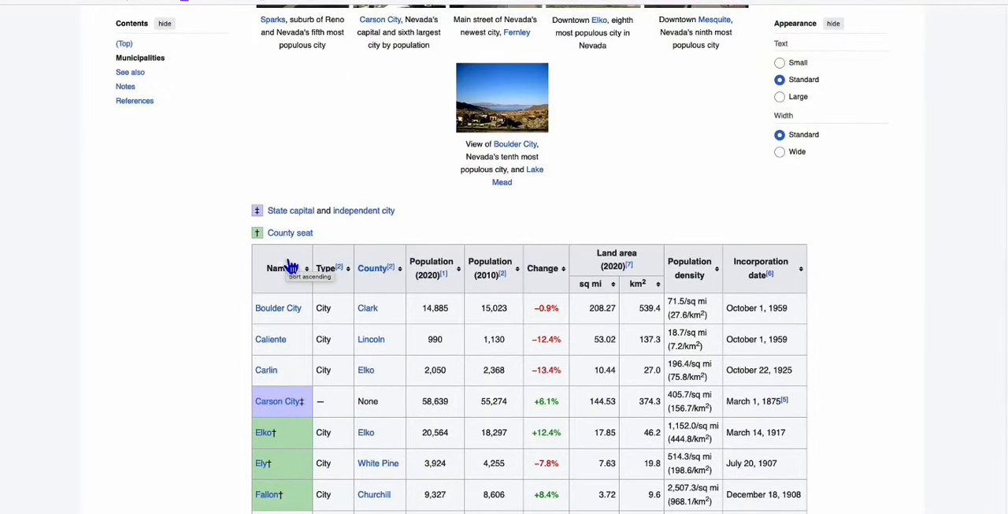
pyautogui.scroll(-3)
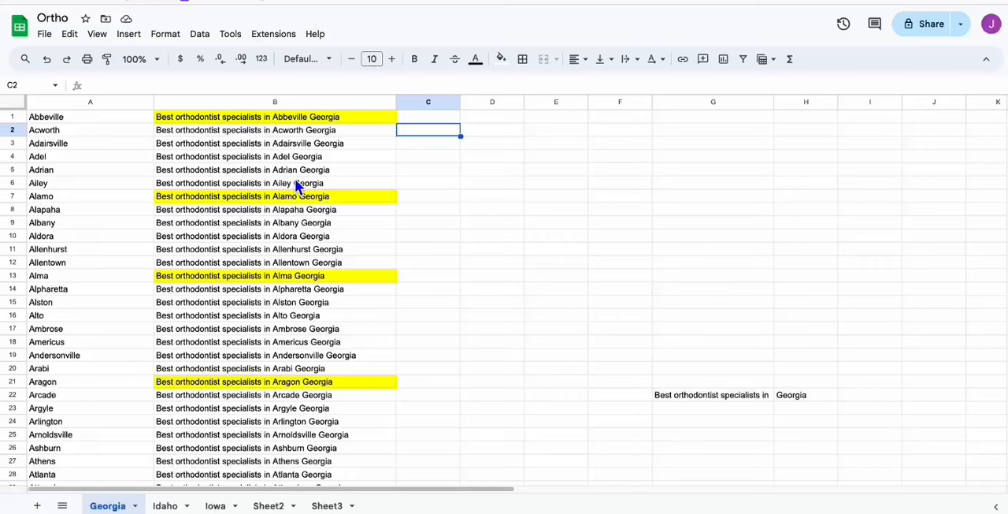
pyautogui.moveTo(715, 406)
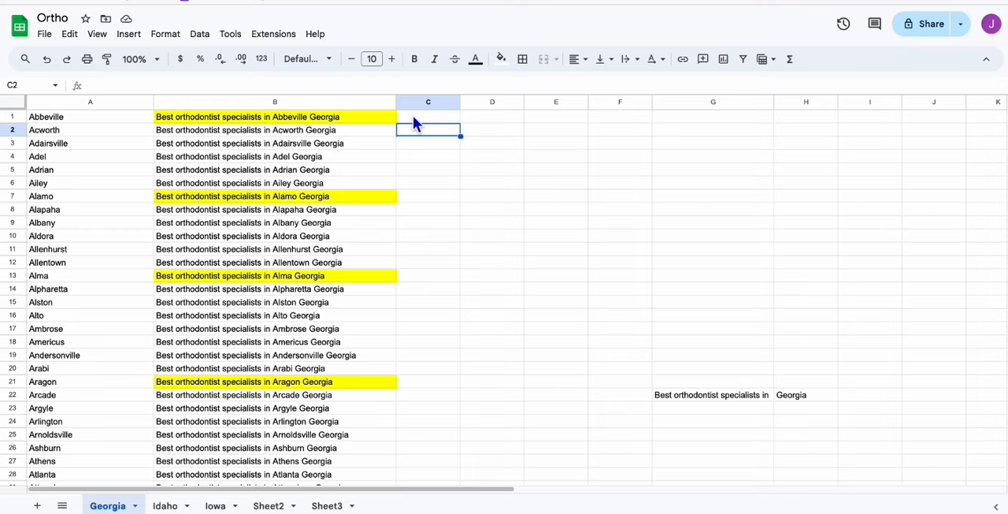
pyautogui.moveTo(334, 126)
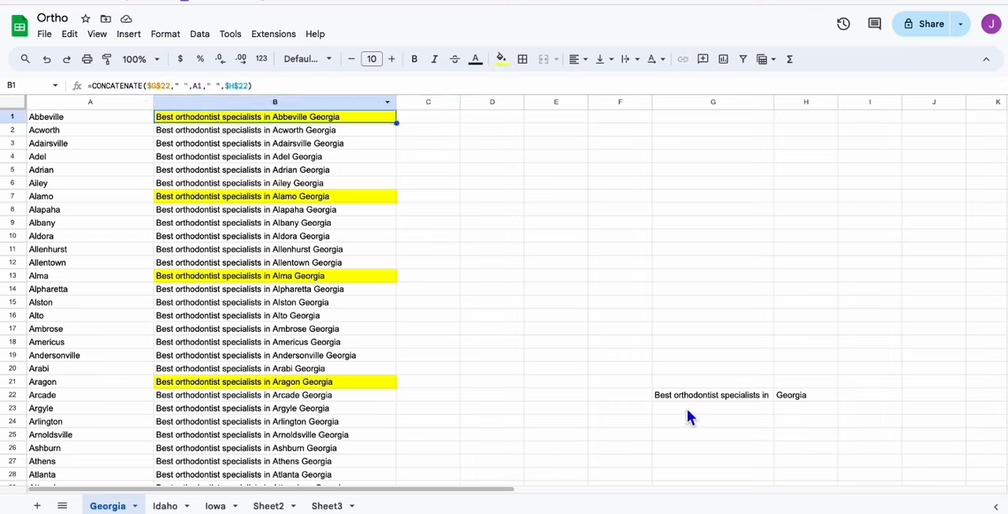
# Step: Inspect the B1 keyword formula joining G22's phrase, city Abbeville in A1, and the state
pyautogui.click(713, 395)
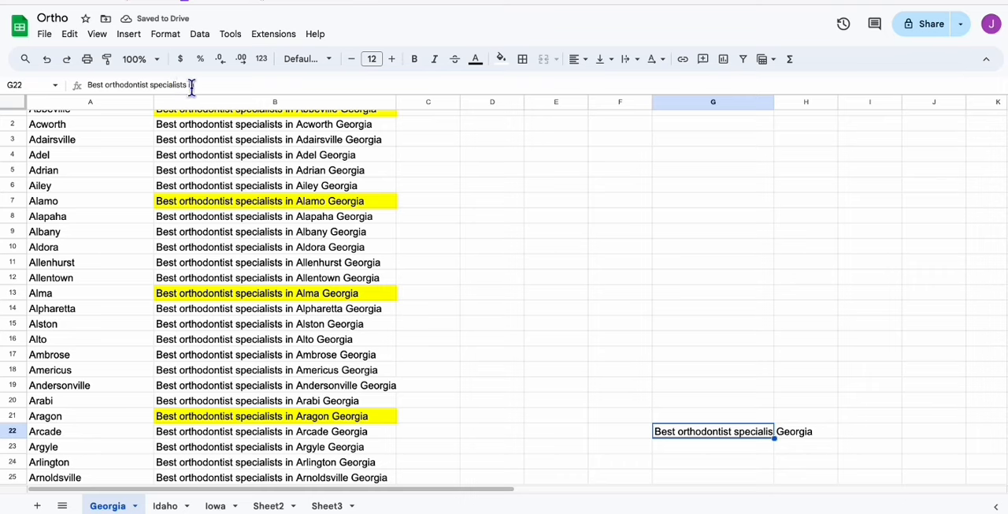
pyautogui.click(806, 431)
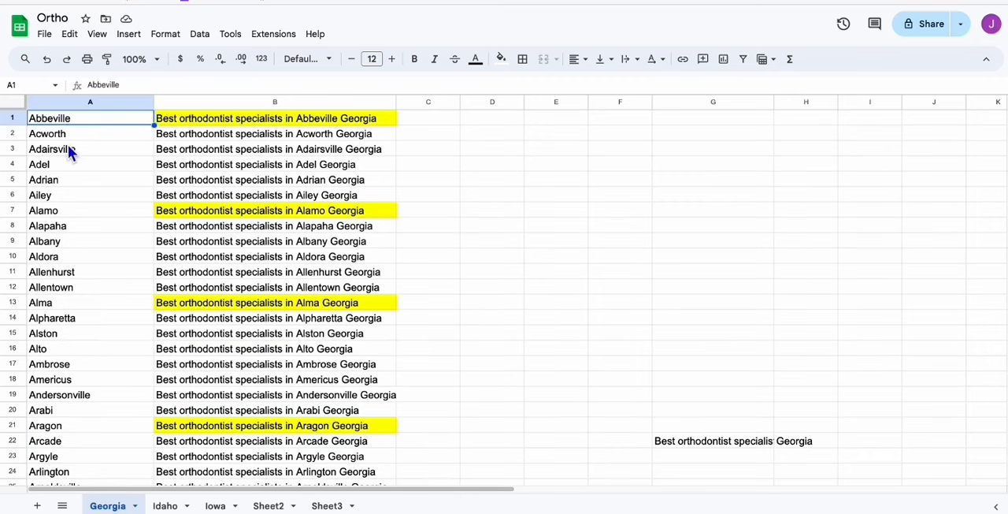
pyautogui.scroll(-3)
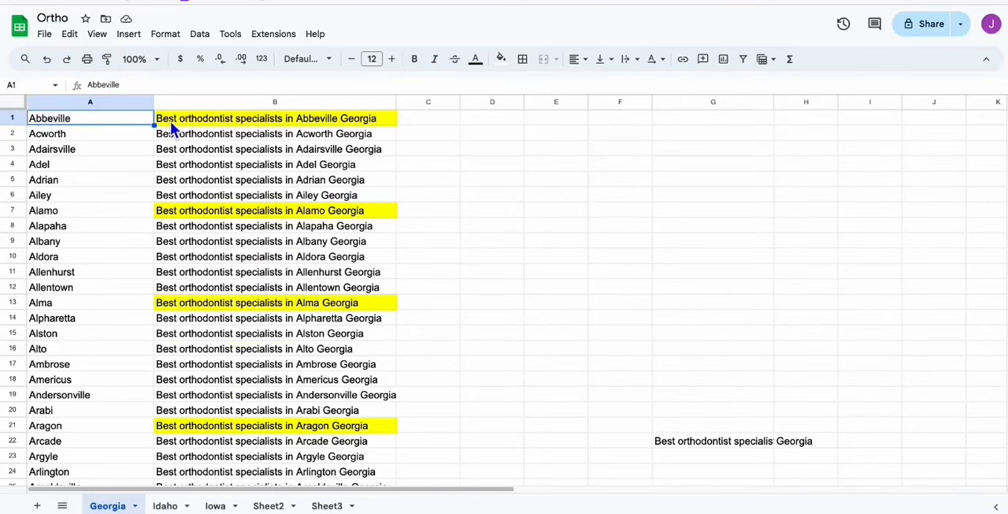
pyautogui.click(275, 118)
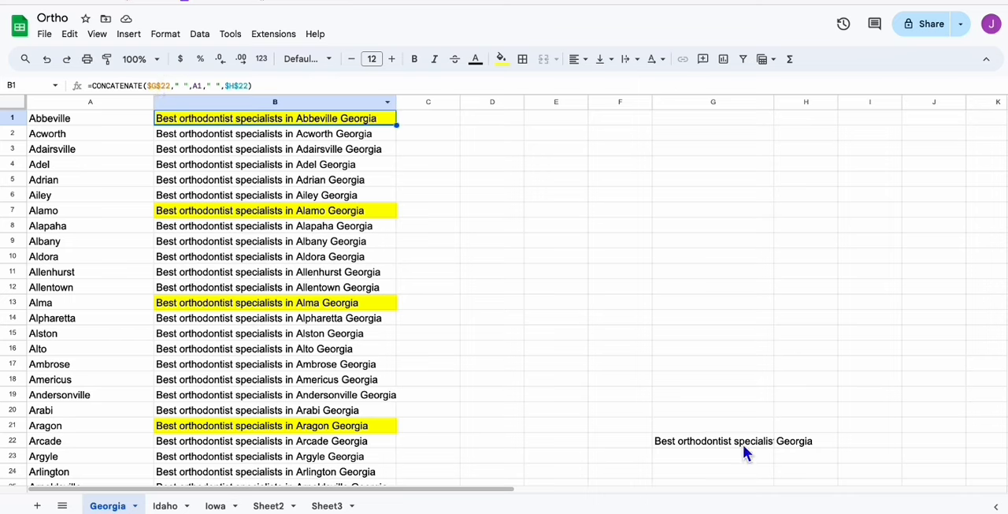
pyautogui.click(712, 440)
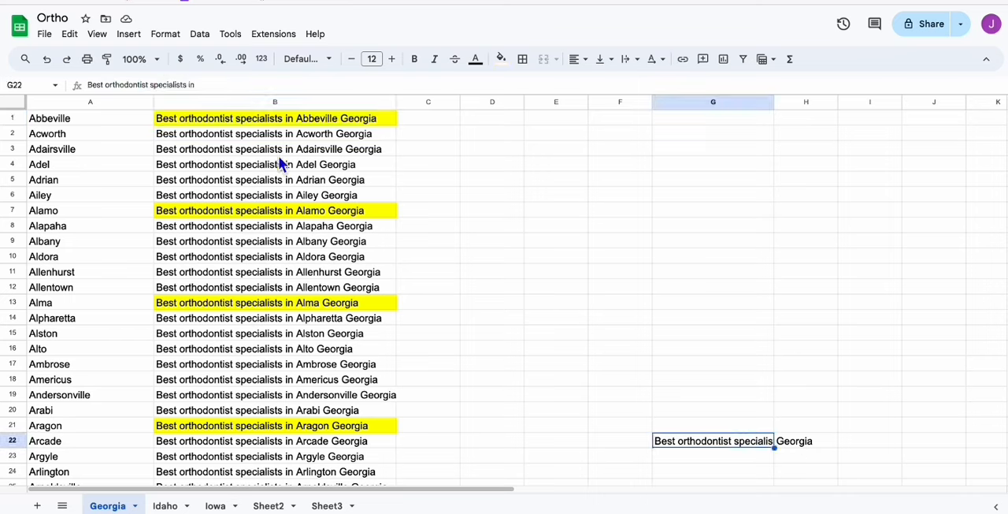
pyautogui.moveTo(79, 182)
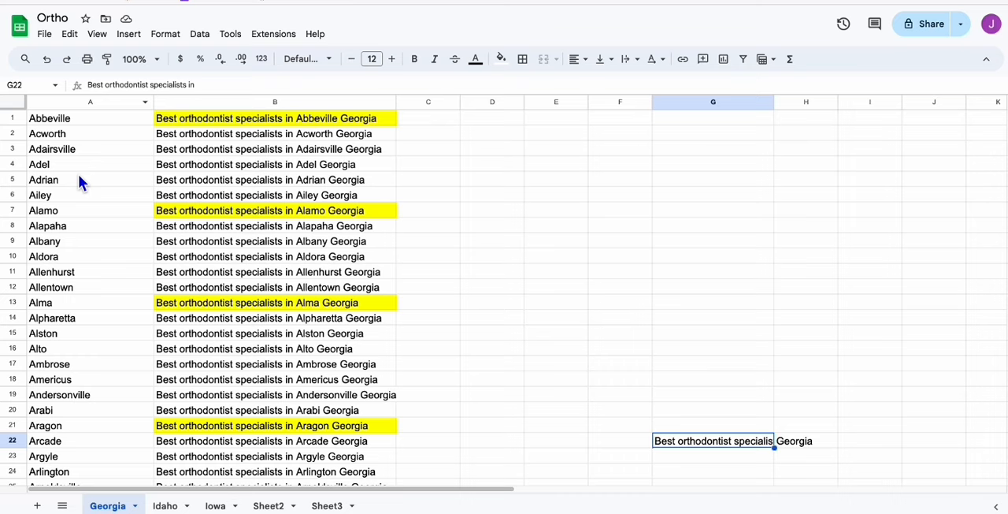
pyautogui.click(275, 118)
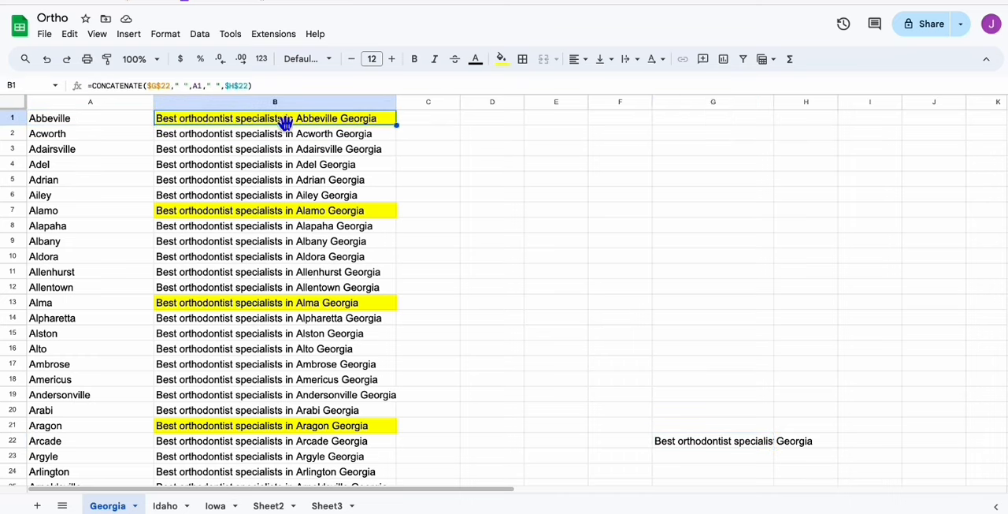
pyautogui.moveTo(241, 126)
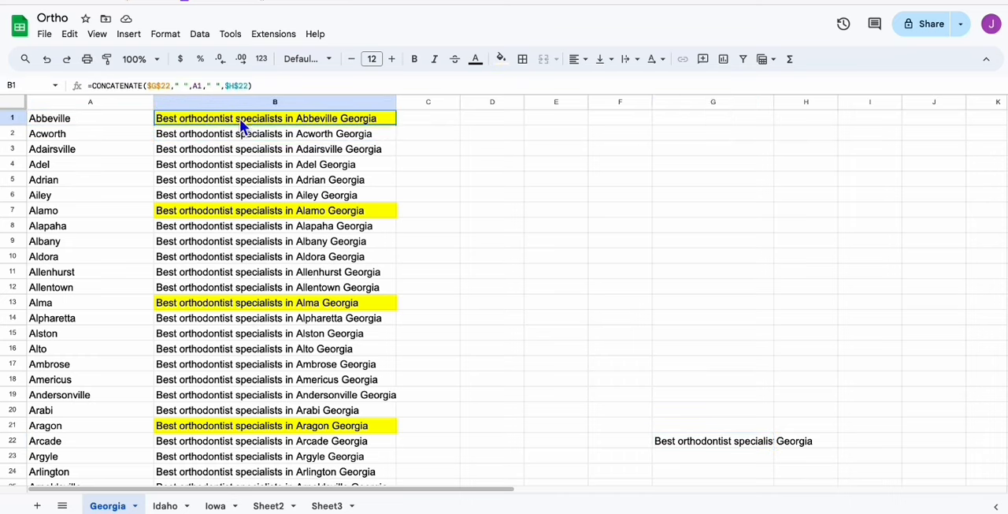
pyautogui.scroll(-3)
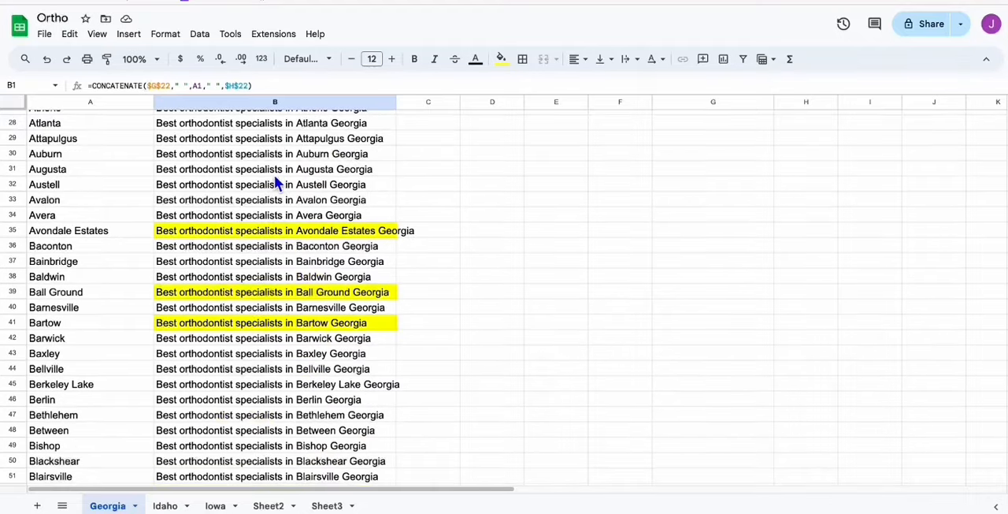
pyautogui.scroll(-3)
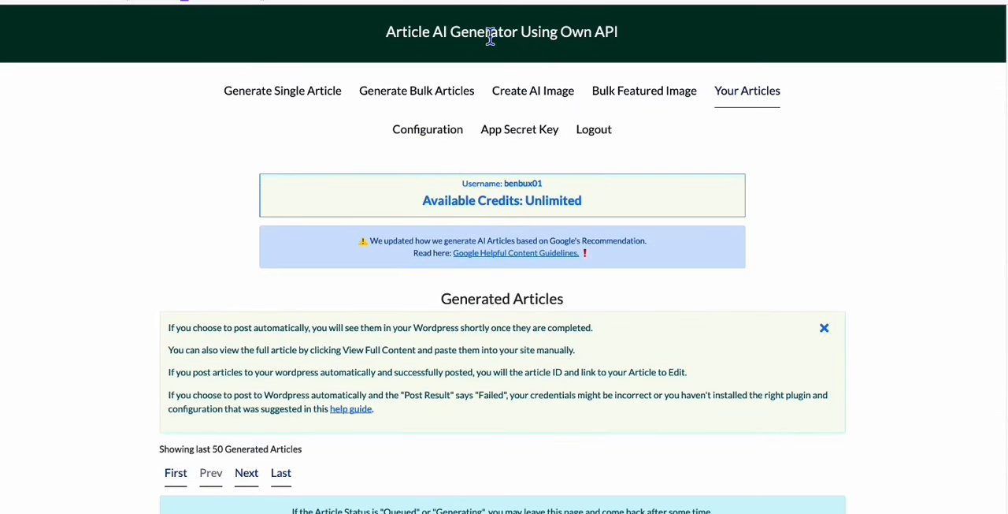
pyautogui.moveTo(567, 197)
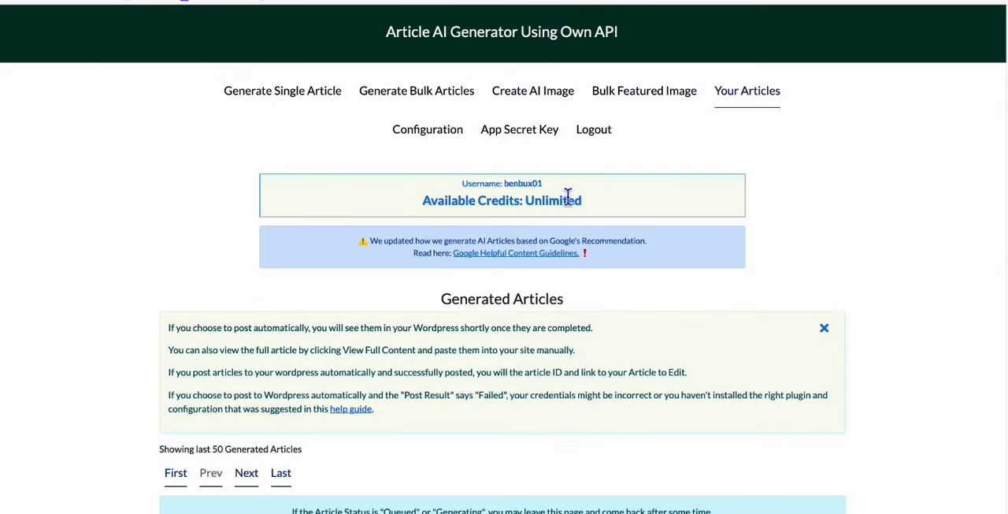
pyautogui.scroll(-3)
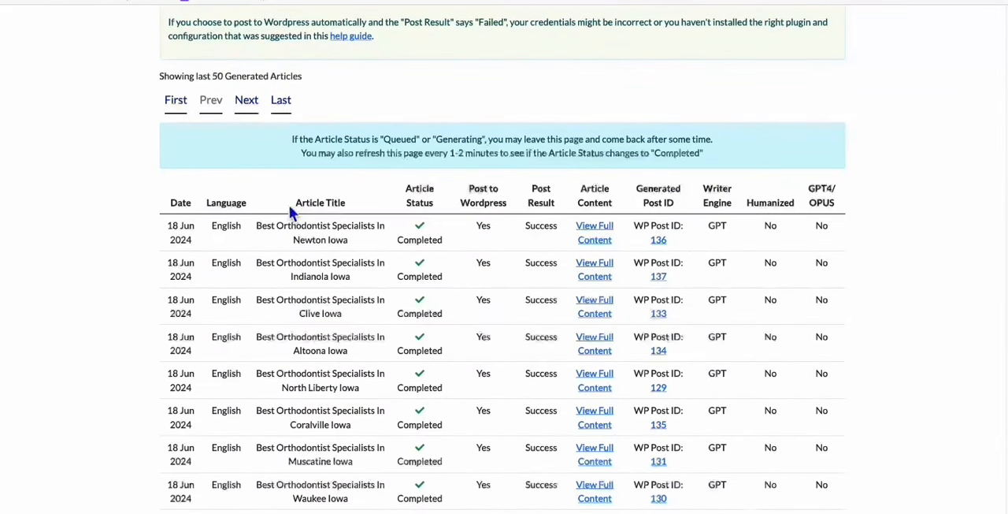
pyautogui.scroll(-3)
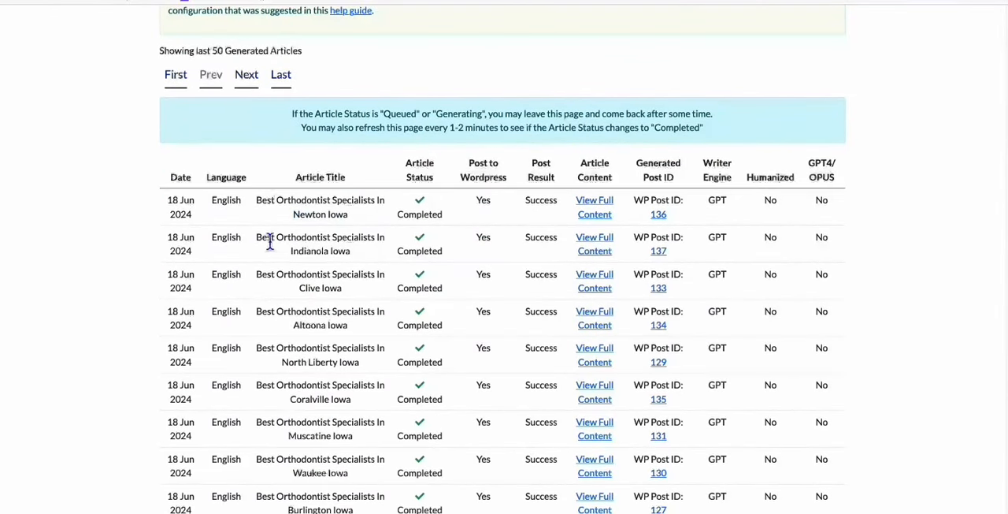
pyautogui.scroll(-3)
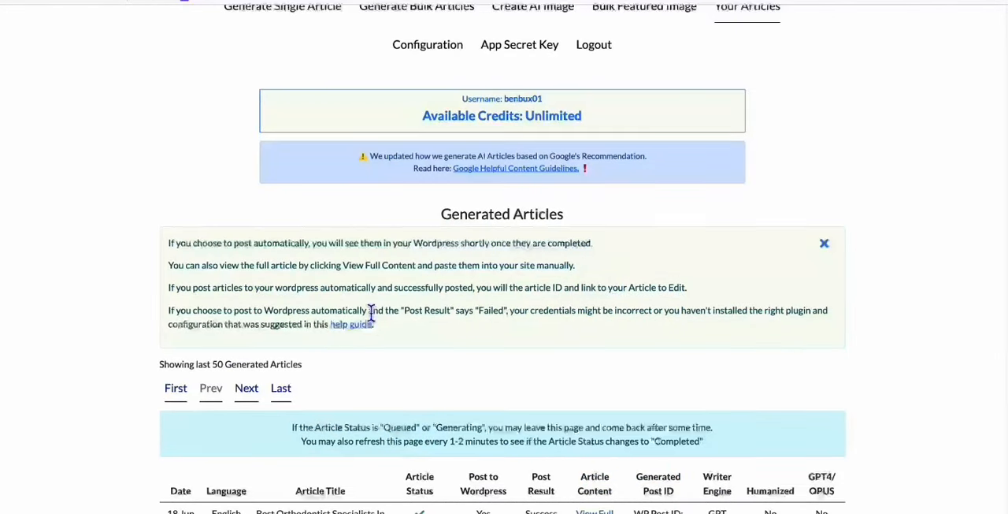
pyautogui.scroll(3)
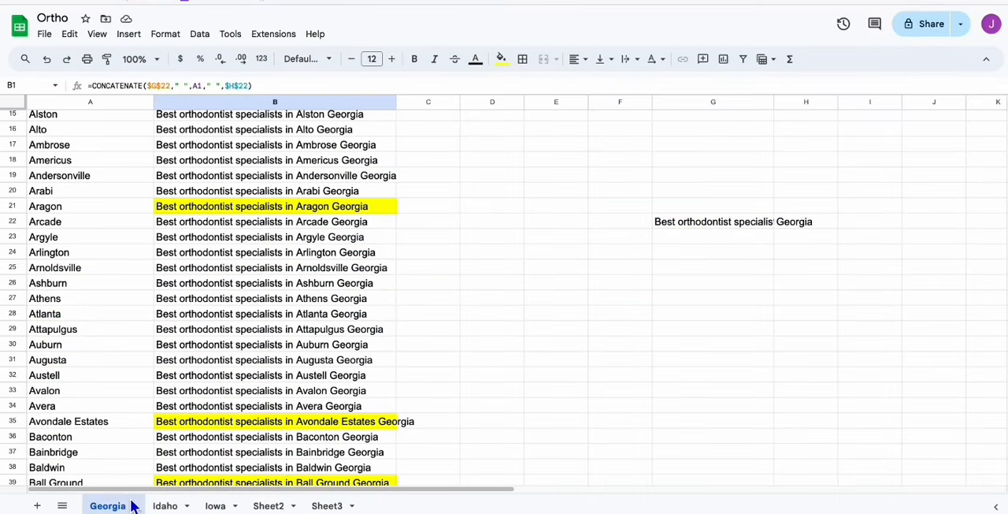
pyautogui.click(164, 505)
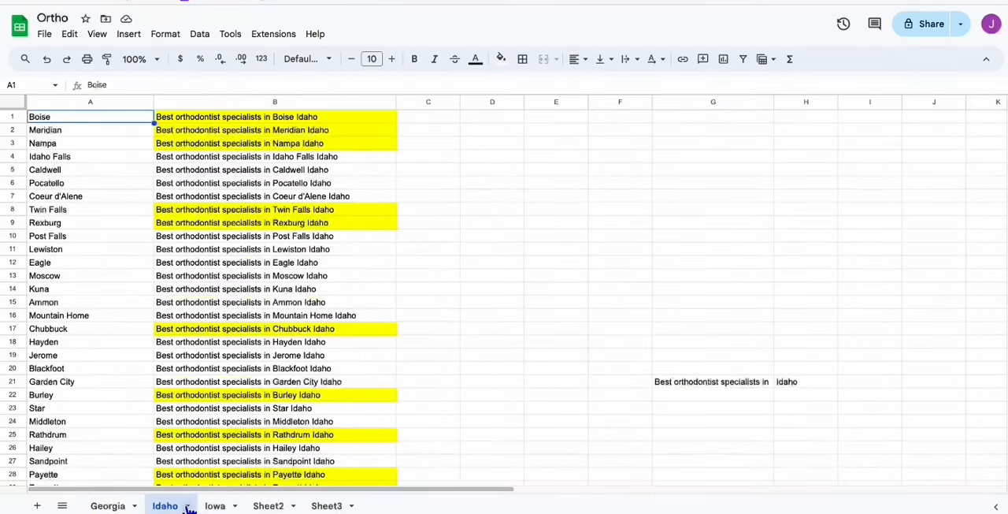
pyautogui.click(215, 505)
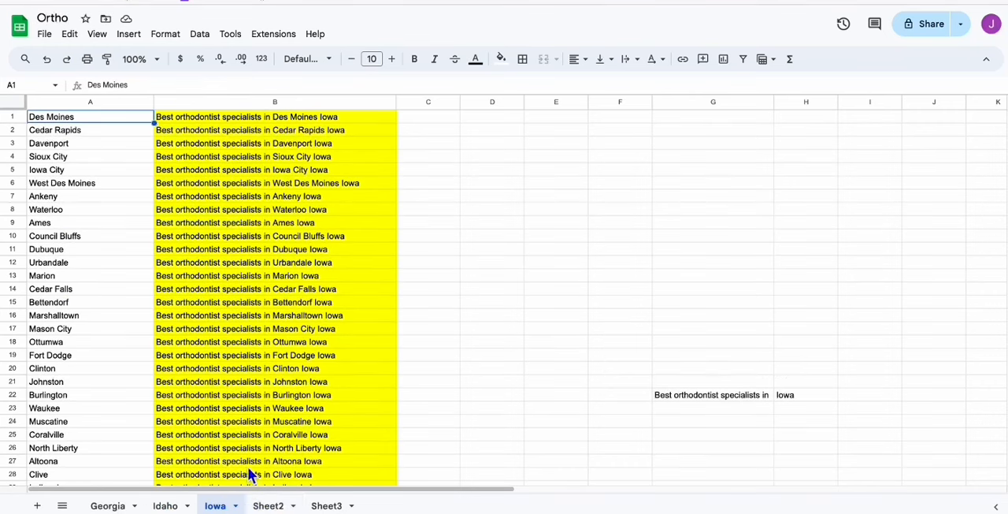
pyautogui.click(275, 142)
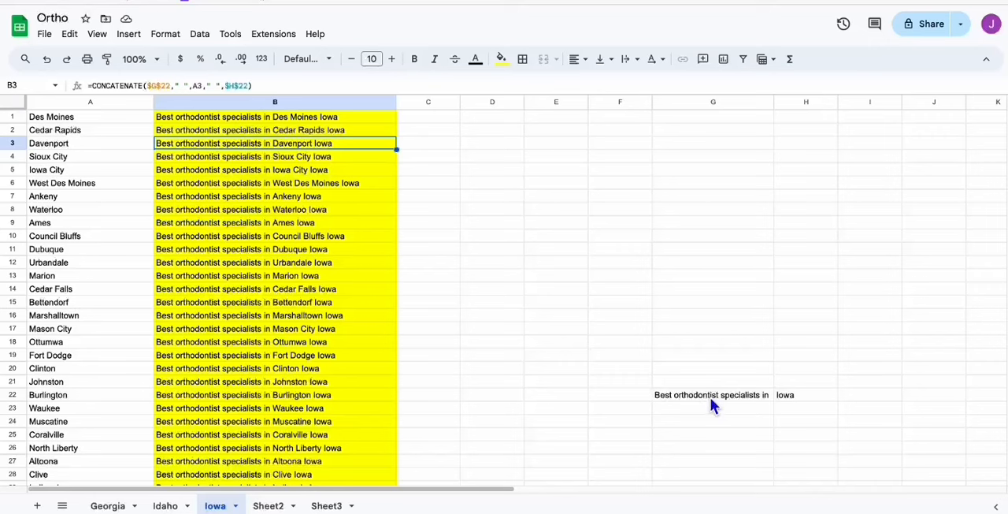
pyautogui.click(712, 394)
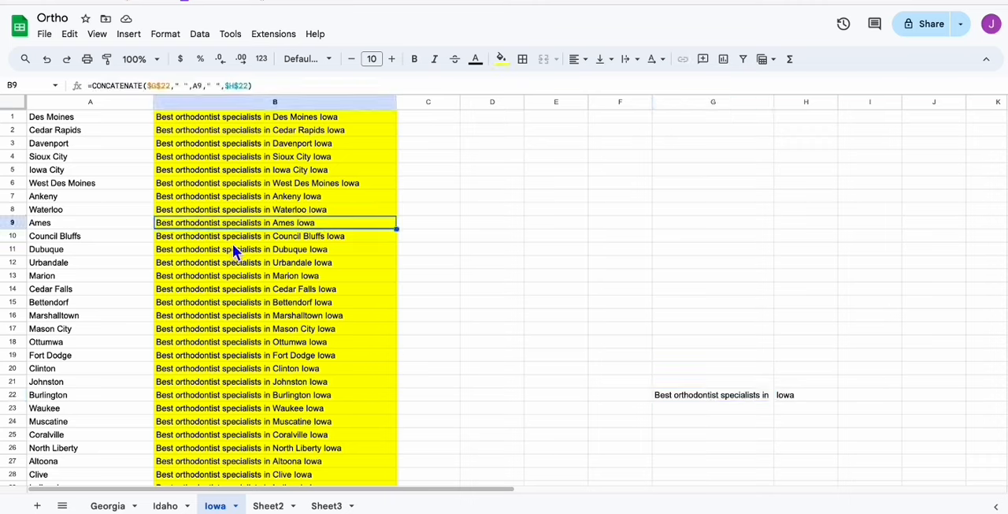
pyautogui.click(275, 249)
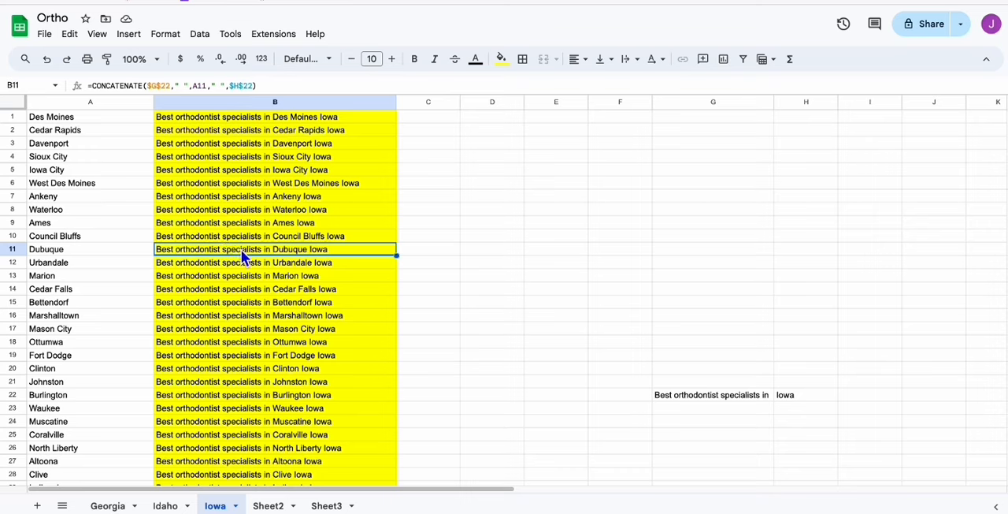
pyautogui.click(274, 209)
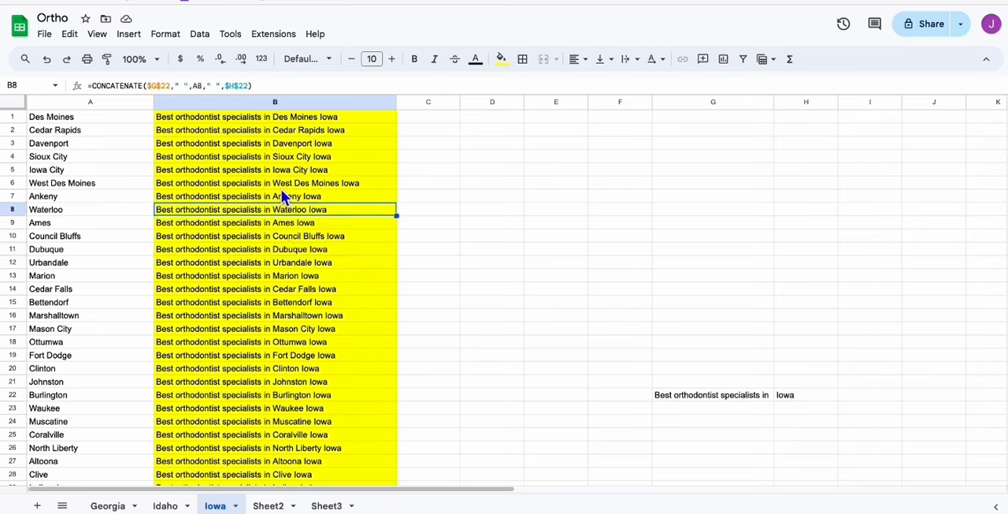
pyautogui.click(275, 117)
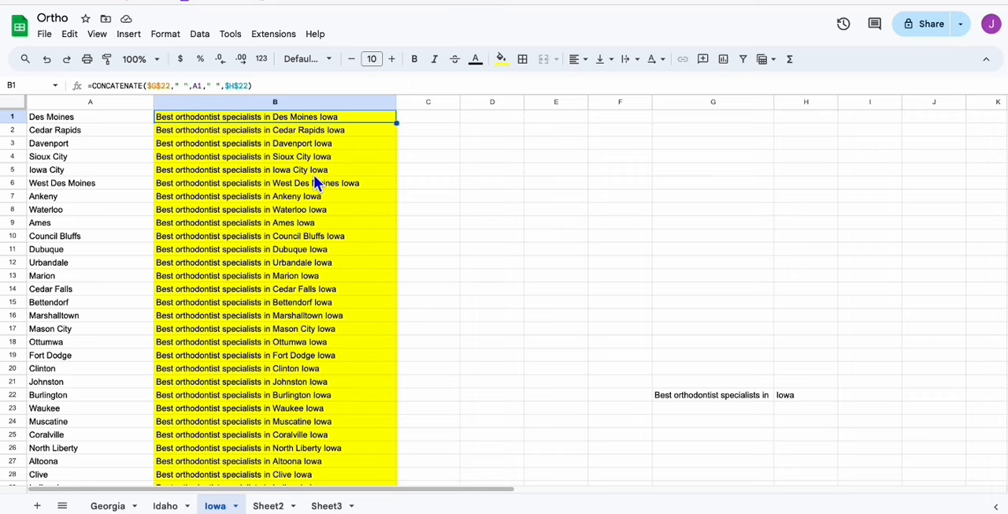
pyautogui.moveTo(460, 151)
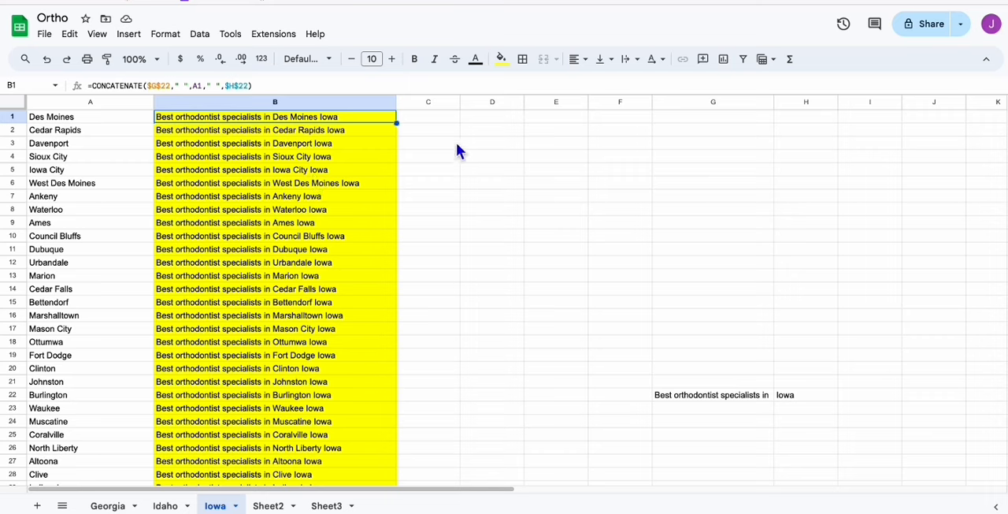
pyautogui.moveTo(375, 177)
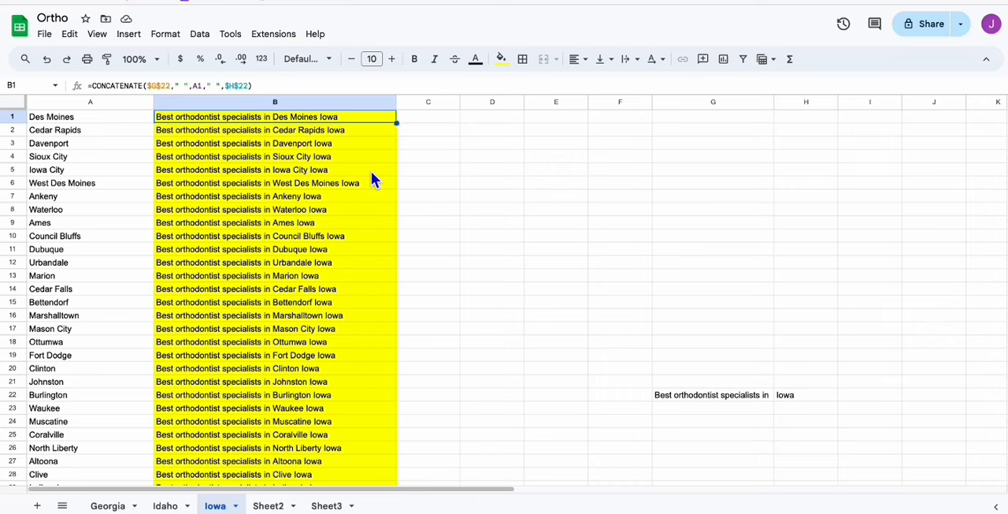
pyautogui.moveTo(268, 213)
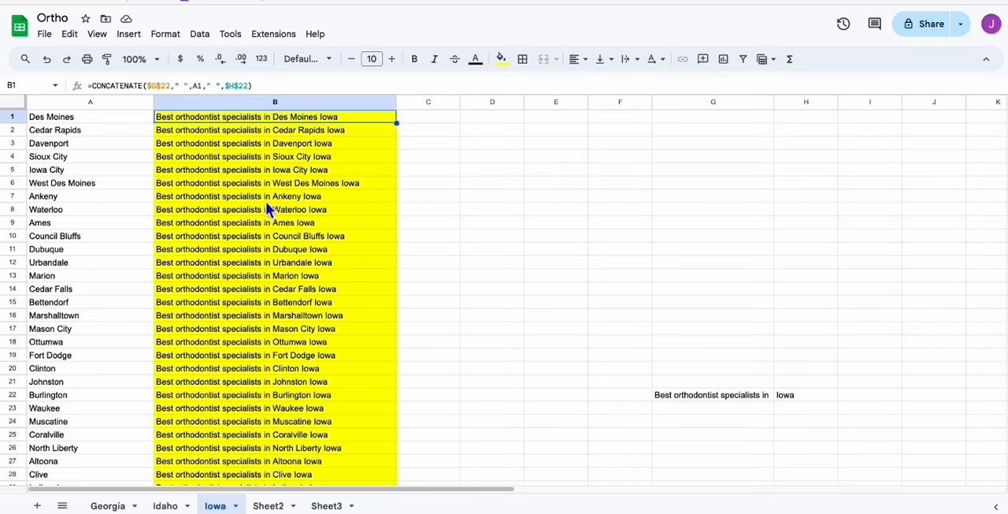
pyautogui.click(275, 196)
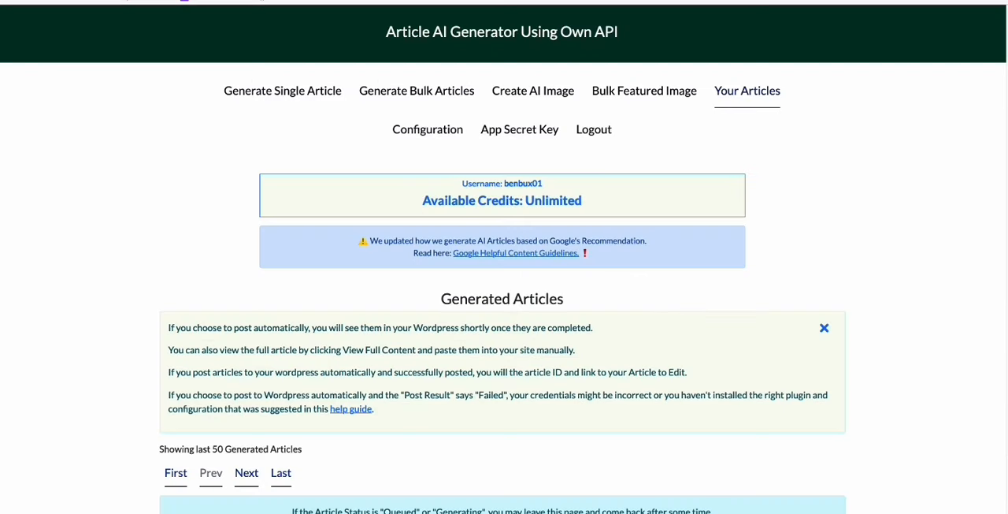
# Step: Scroll down the Your Articles page of generated articles
pyautogui.scroll(-3)
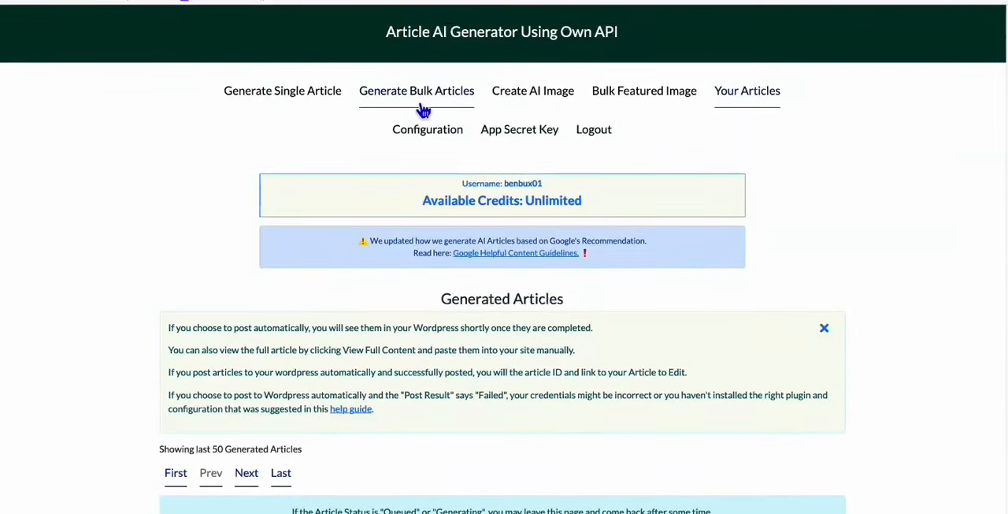
pyautogui.scroll(-3)
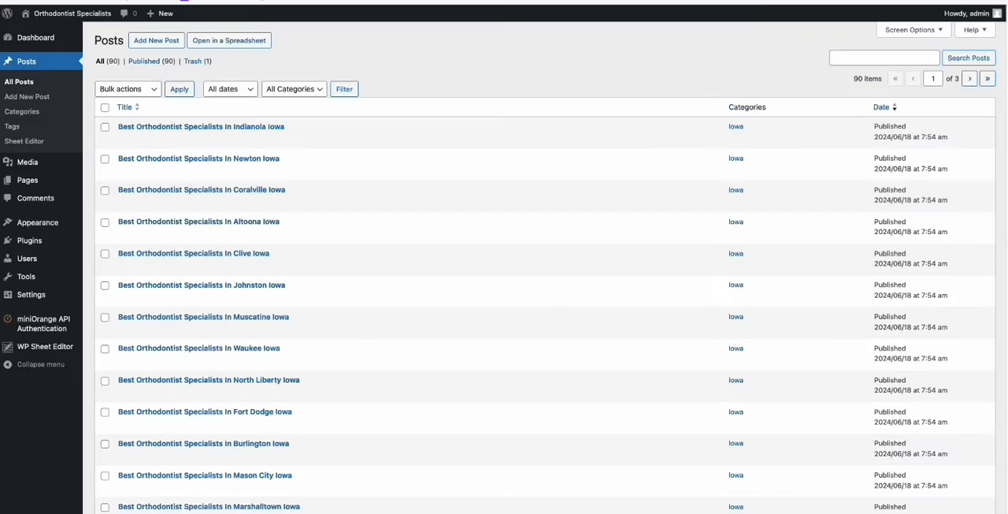
pyautogui.moveTo(529, 89)
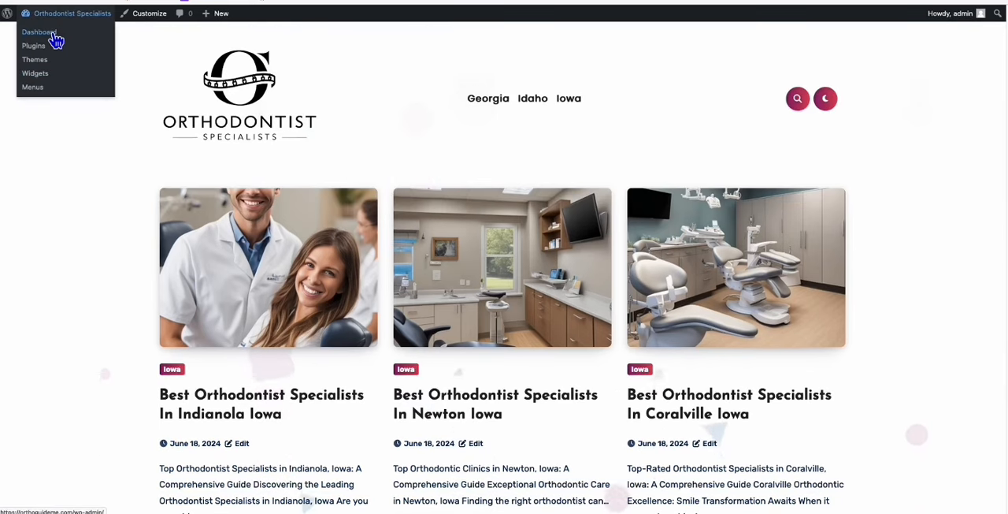
# Step: Dismiss the Blogier theme details and launch Customize on the active theme
pyautogui.click(34, 59)
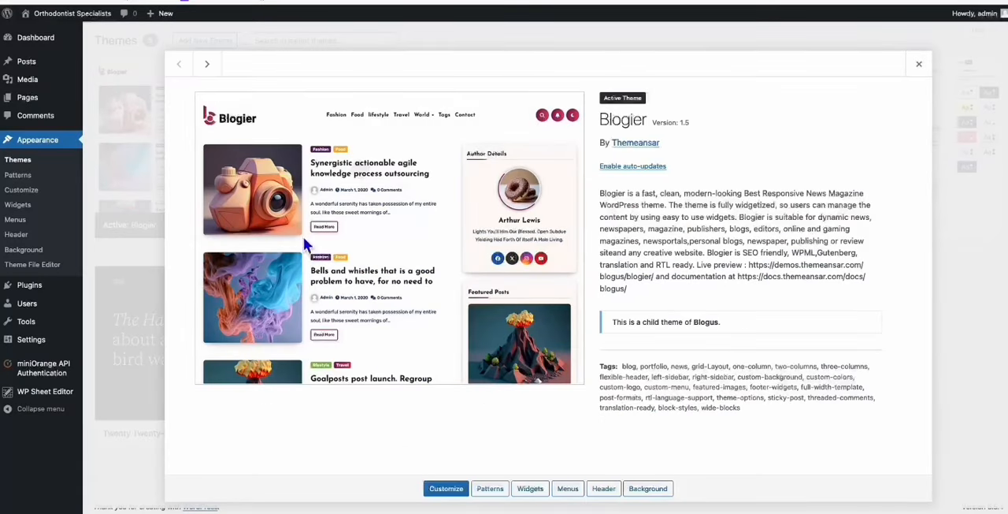
pyautogui.moveTo(838, 140)
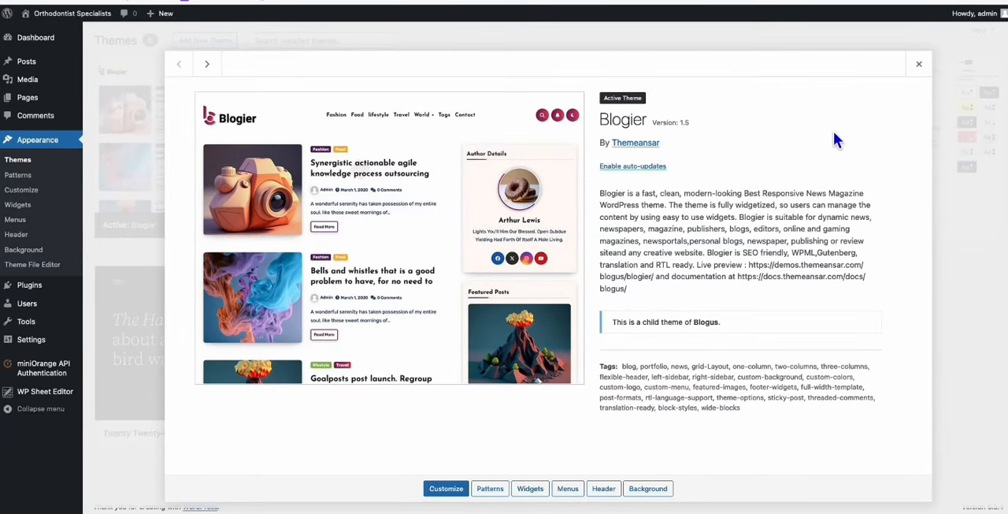
pyautogui.click(918, 64)
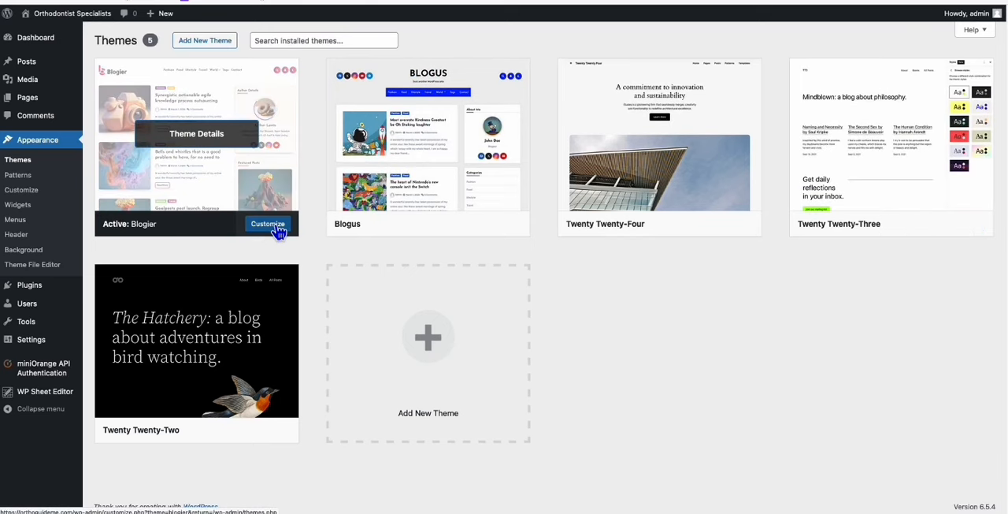
pyautogui.click(268, 224)
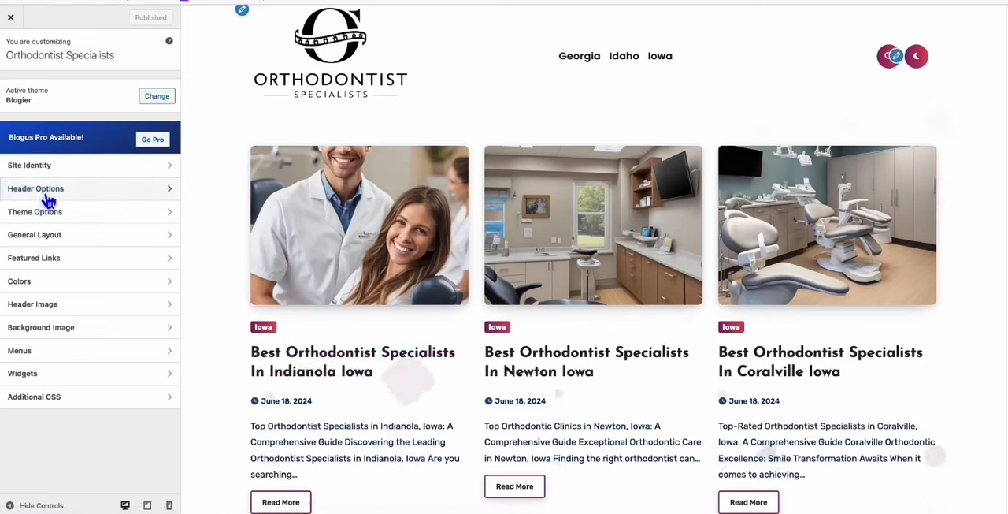
# Step: Preview single-column, two-column-with-sidebar, then full-width three-column Blog Layouts
pyautogui.click(34, 234)
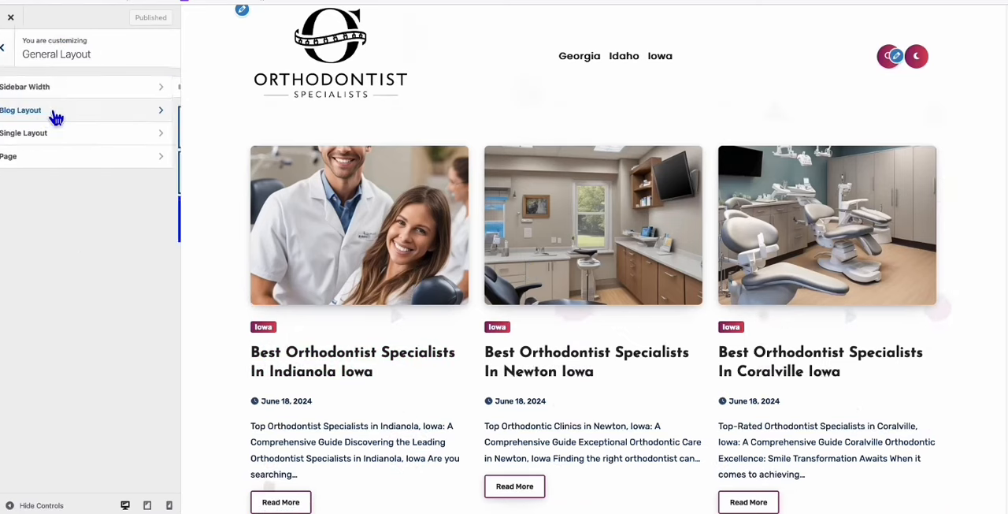
pyautogui.click(22, 110)
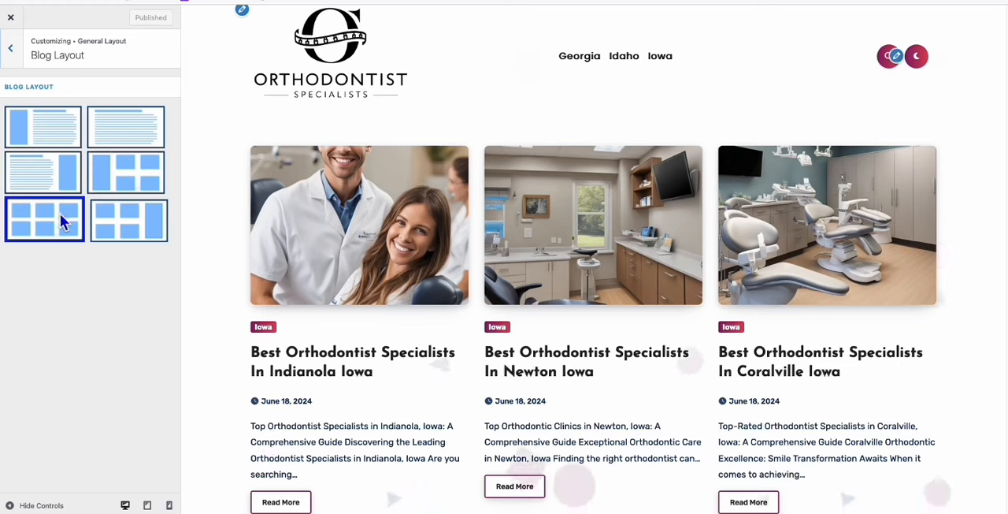
pyautogui.click(126, 128)
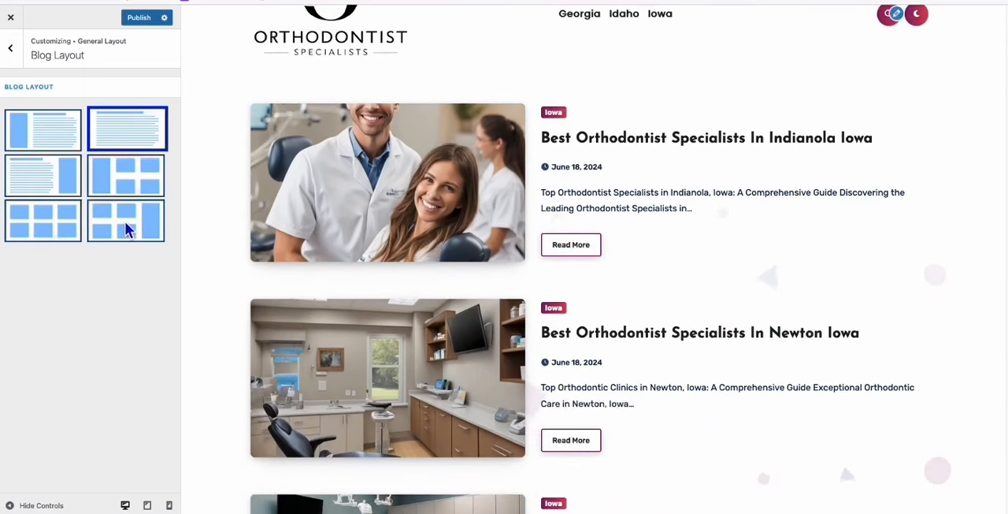
pyautogui.click(127, 220)
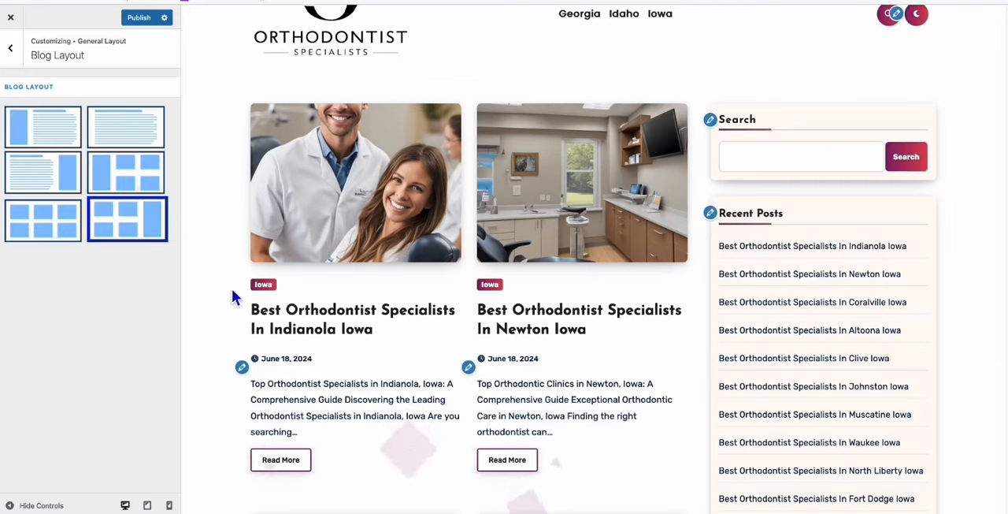
pyautogui.click(43, 219)
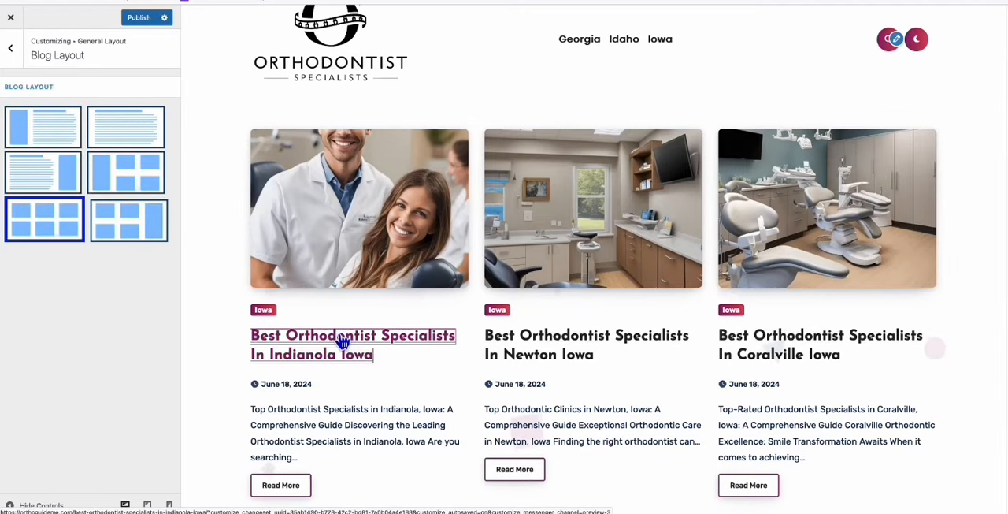
# Step: Preview the Indianola Iowa post and review the Theme Options Single Page settings
pyautogui.click(352, 335)
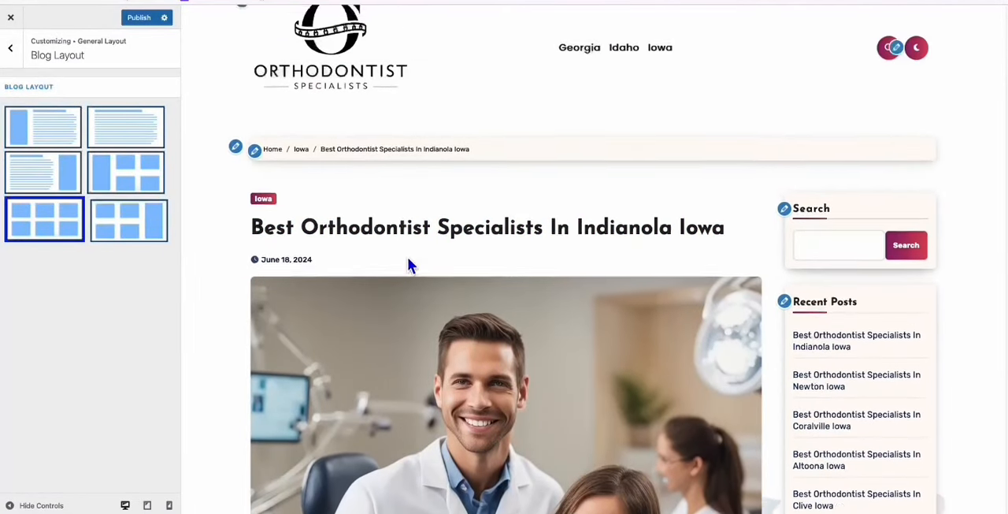
pyautogui.scroll(-3)
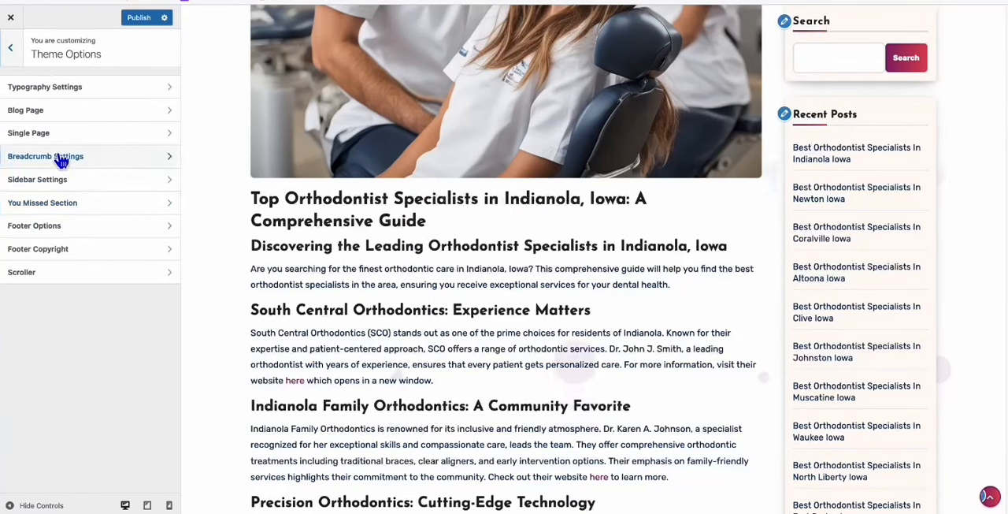
pyautogui.click(29, 132)
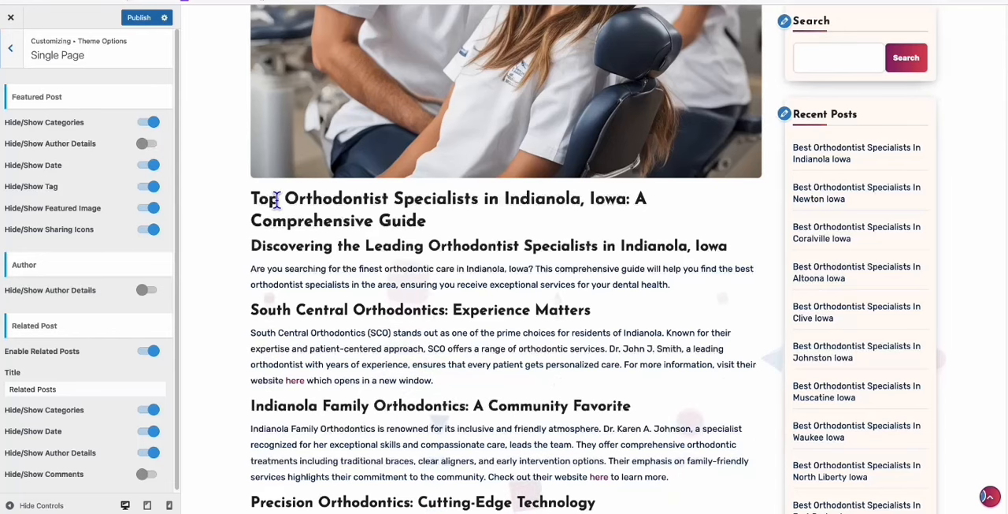
pyautogui.scroll(-3)
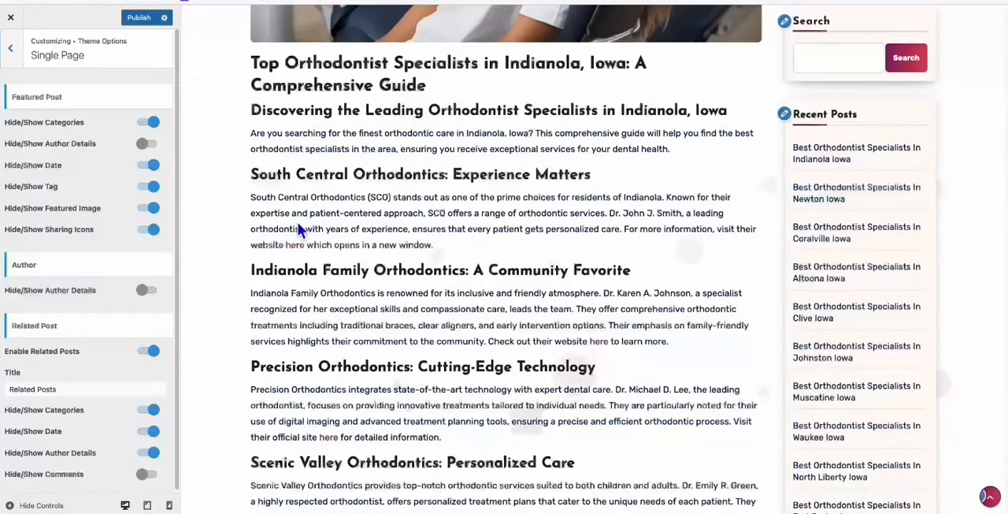
pyautogui.click(10, 47)
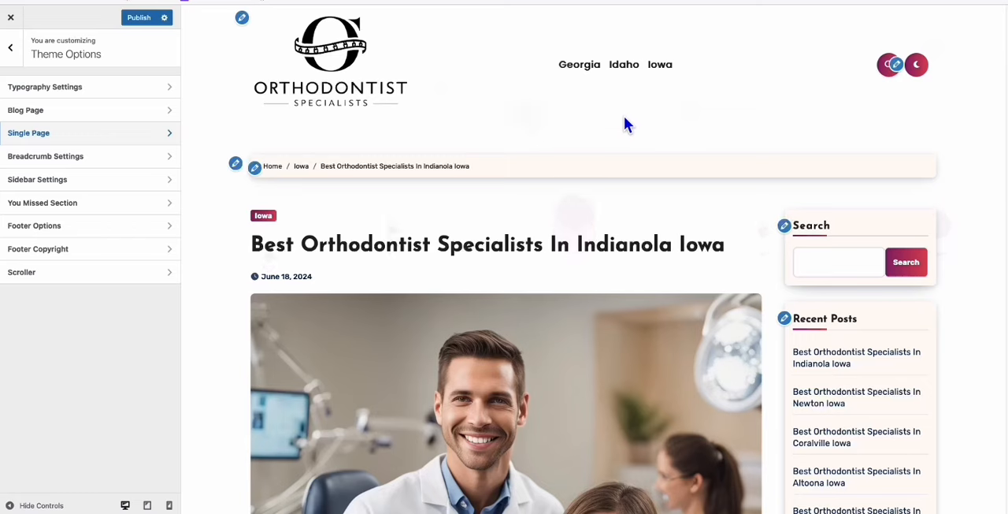
pyautogui.scroll(-3)
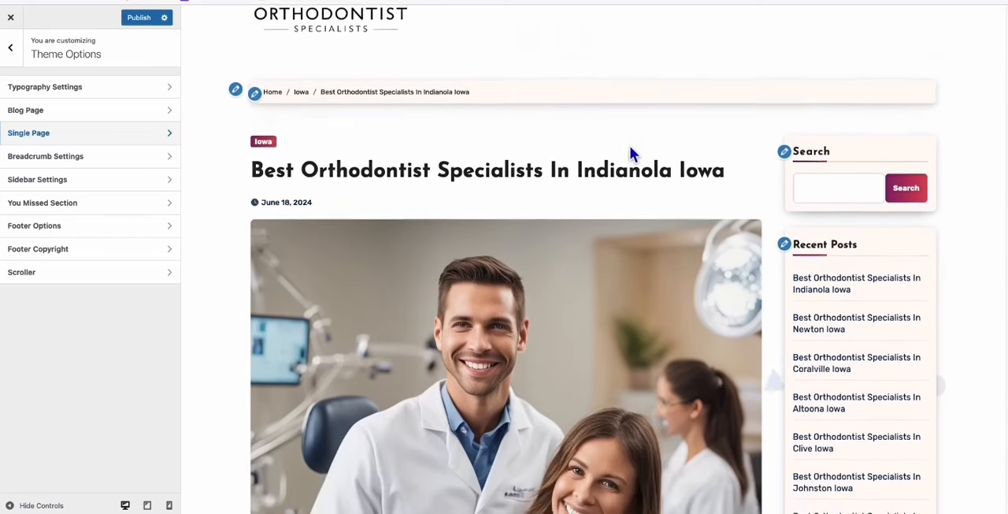
pyautogui.scroll(-3)
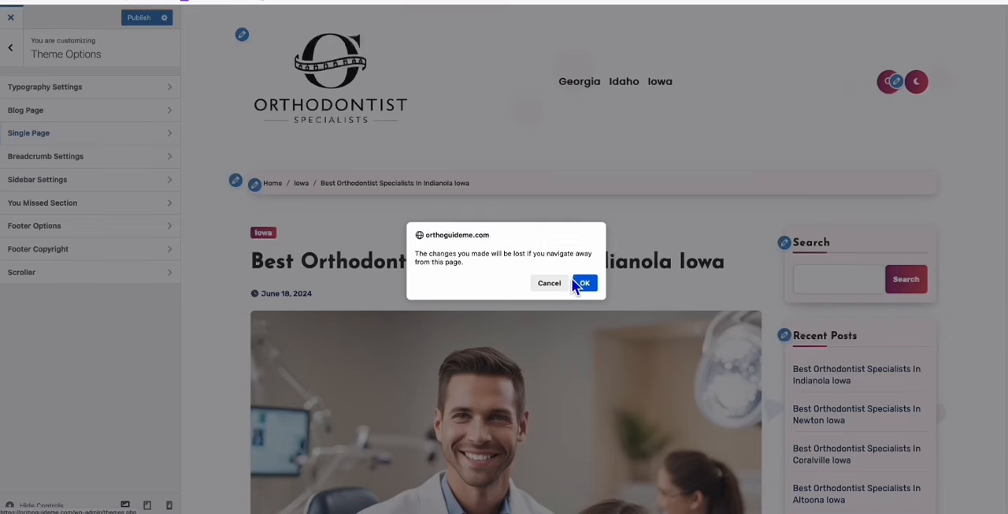
# Step: Confirm discarding unsaved Customizer changes in the leave-page warning
pyautogui.click(584, 283)
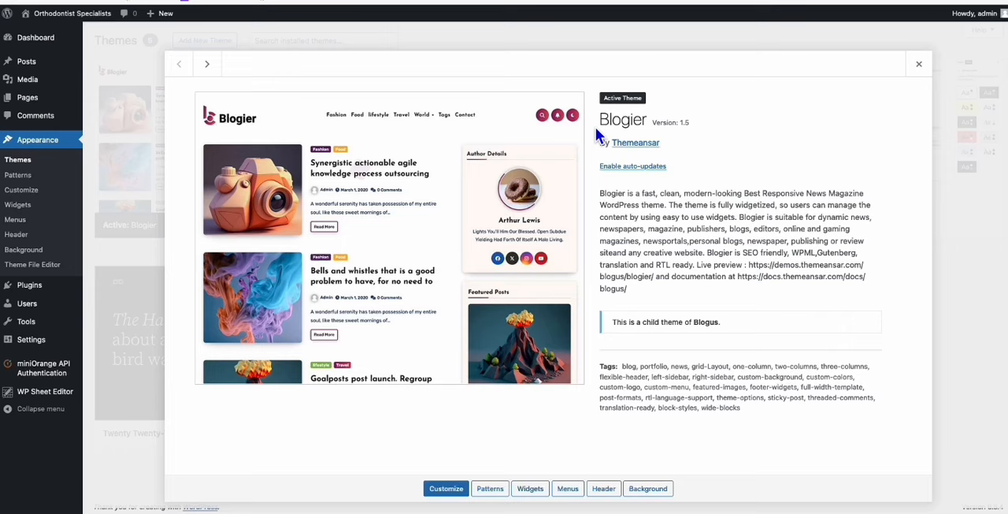
pyautogui.moveTo(666, 153)
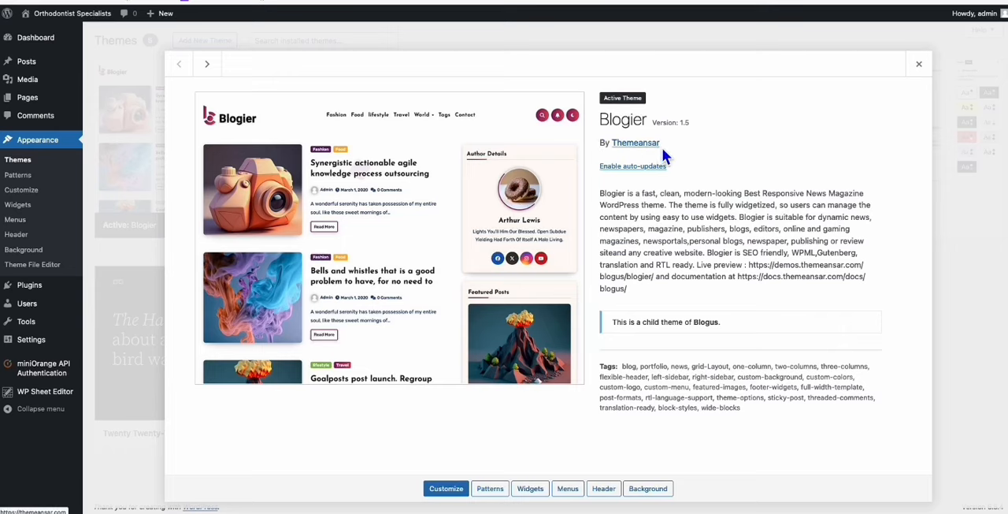
pyautogui.moveTo(667, 162)
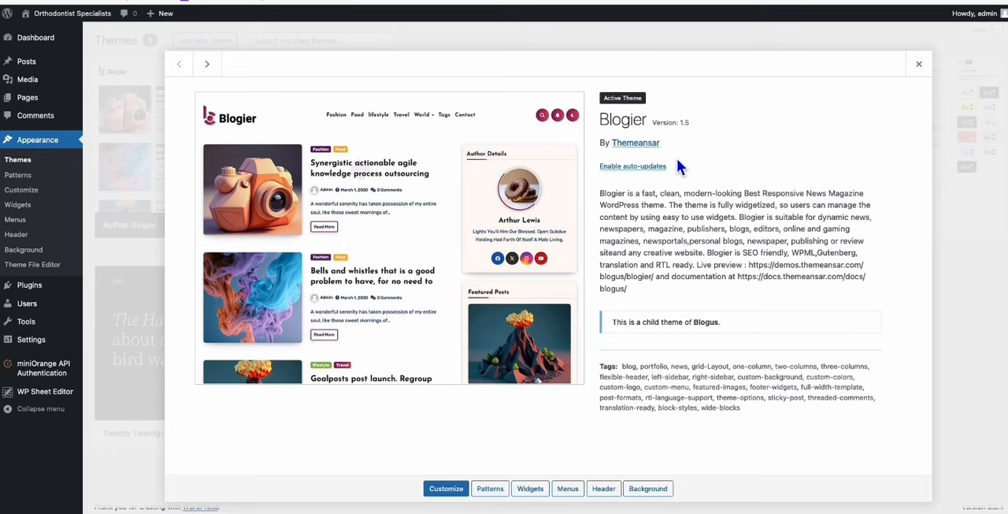